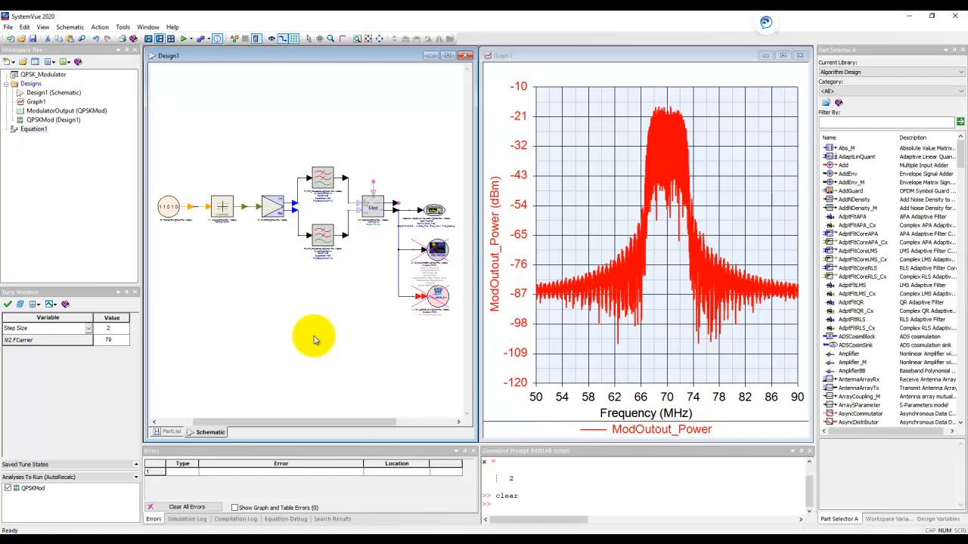
{"action": "mouse_move", "coordinate": [310, 336]}
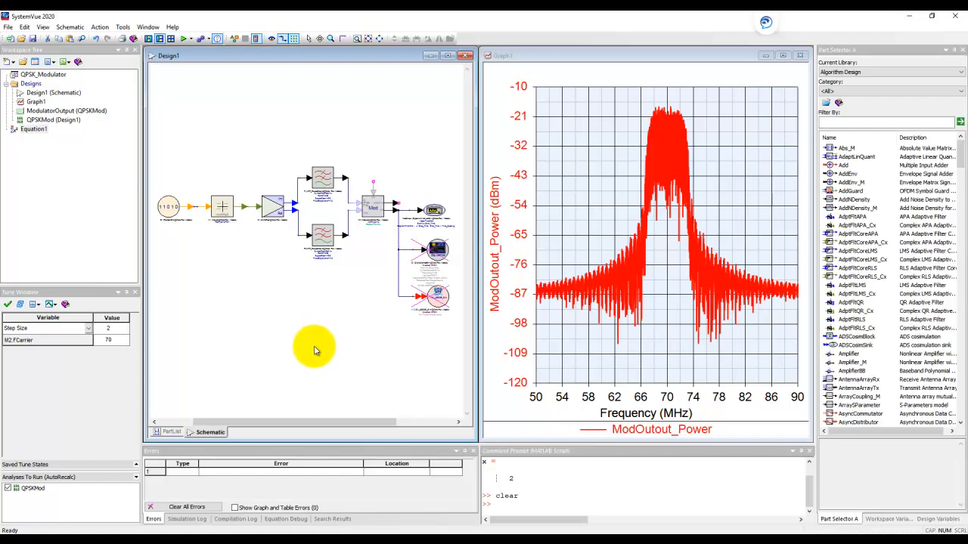
{"action": "mouse_move", "coordinate": [58, 151]}
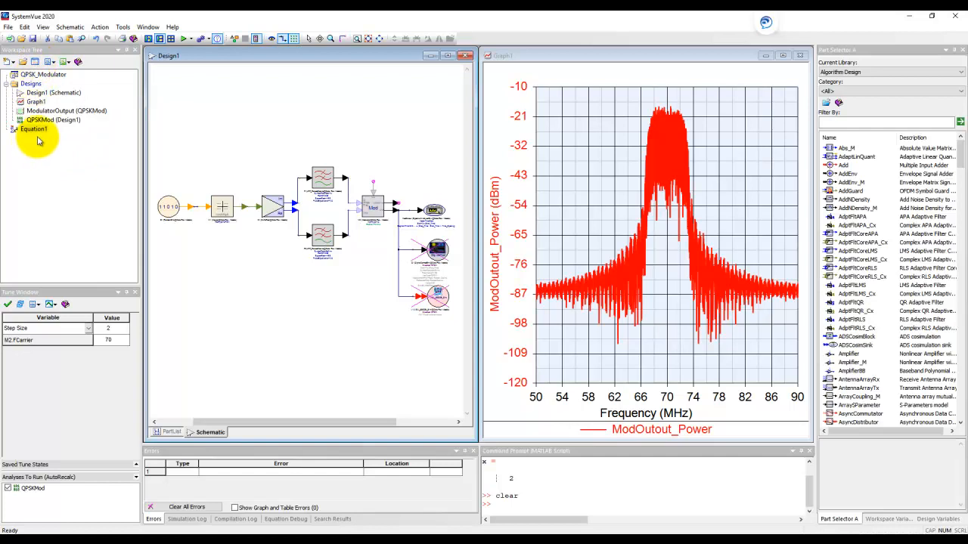
{"action": "mouse_move", "coordinate": [33, 129]}
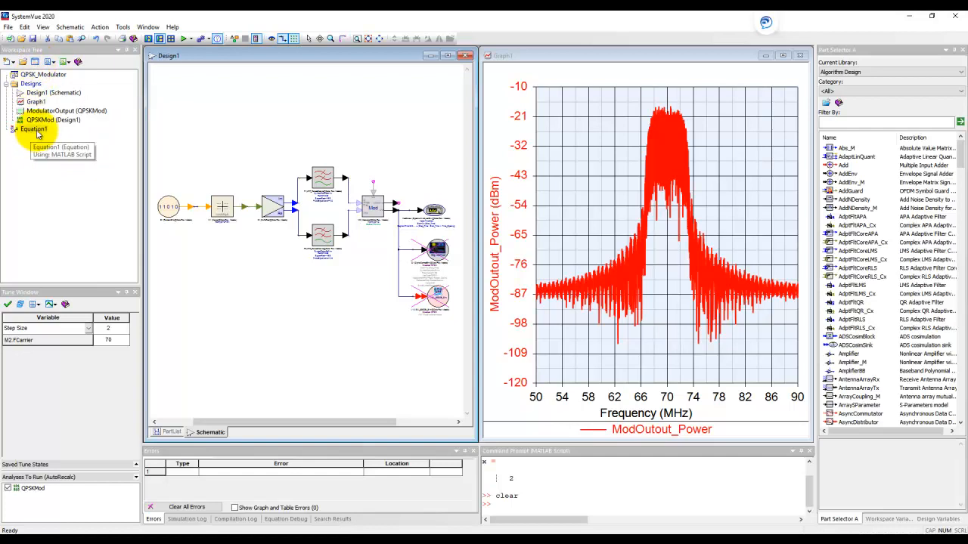
- Open the Equation1 script maximized and begin a y= assignment on line 2
{"action": "double_click", "coordinate": [33, 128]}
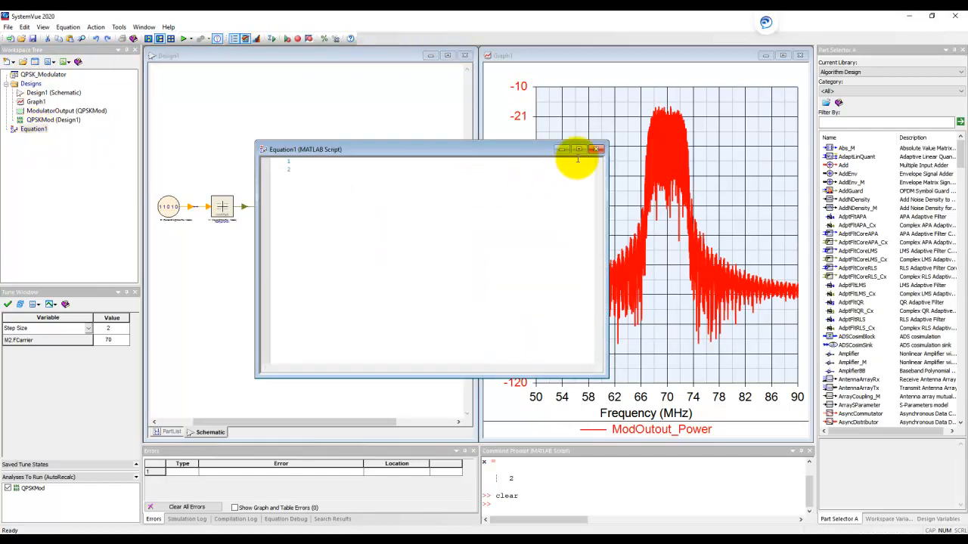
{"action": "left_click", "coordinate": [578, 149]}
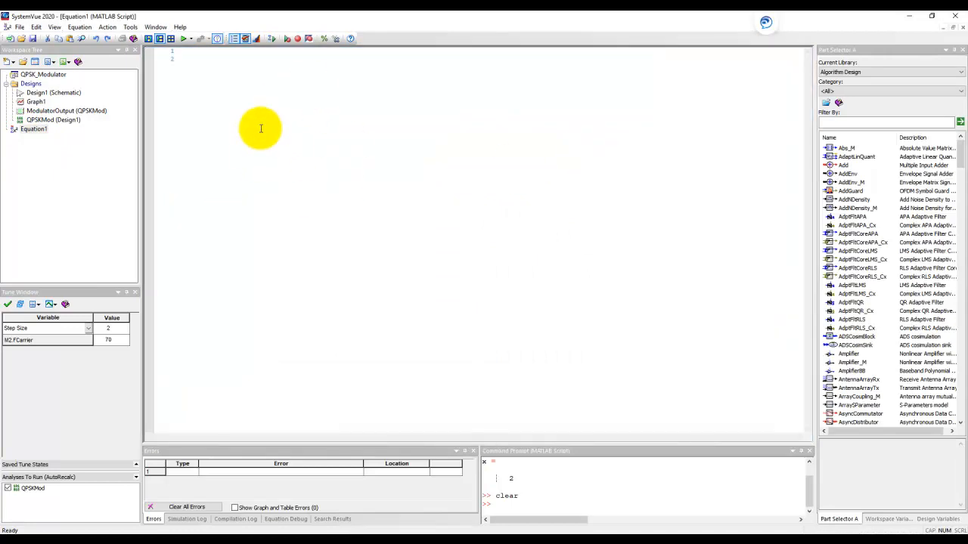
{"action": "mouse_move", "coordinate": [227, 215]}
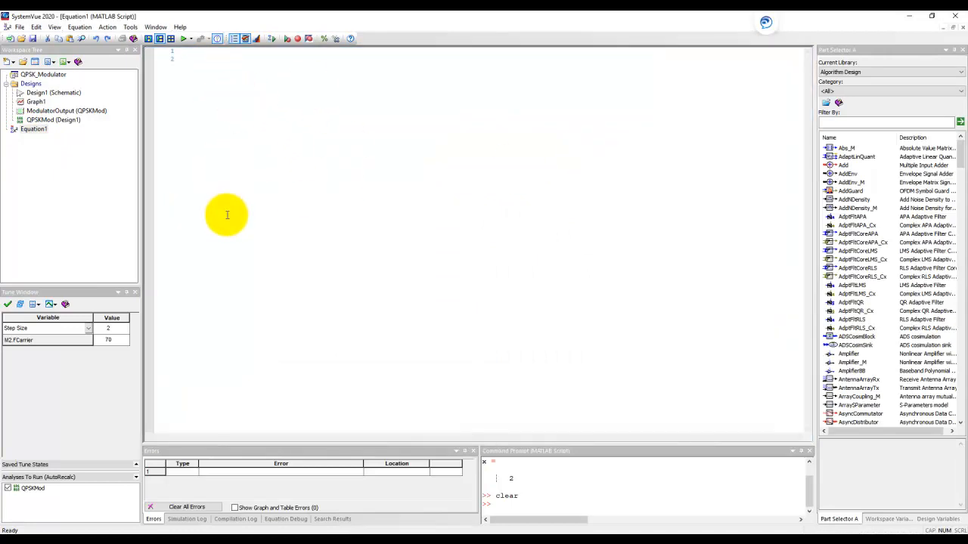
{"action": "mouse_move", "coordinate": [237, 137]}
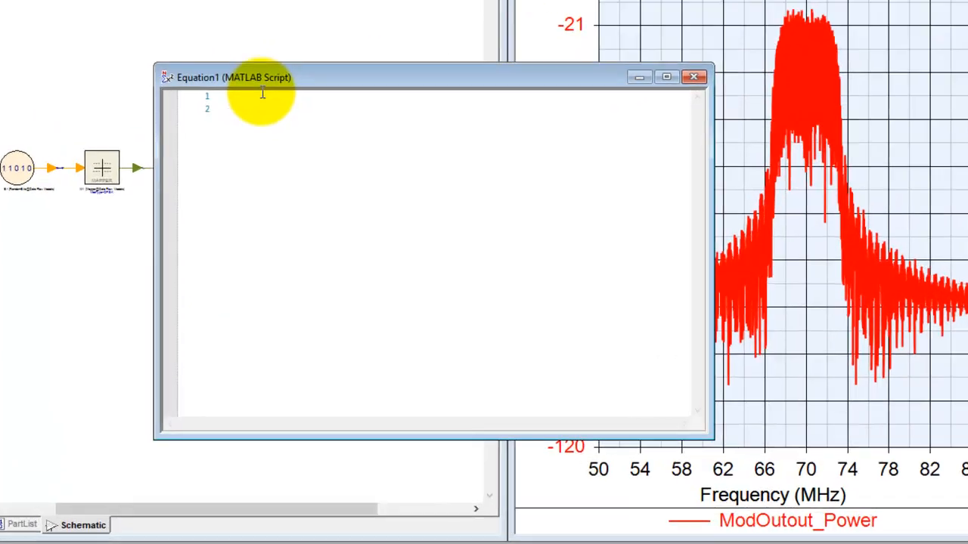
{"action": "type", "text": "y"}
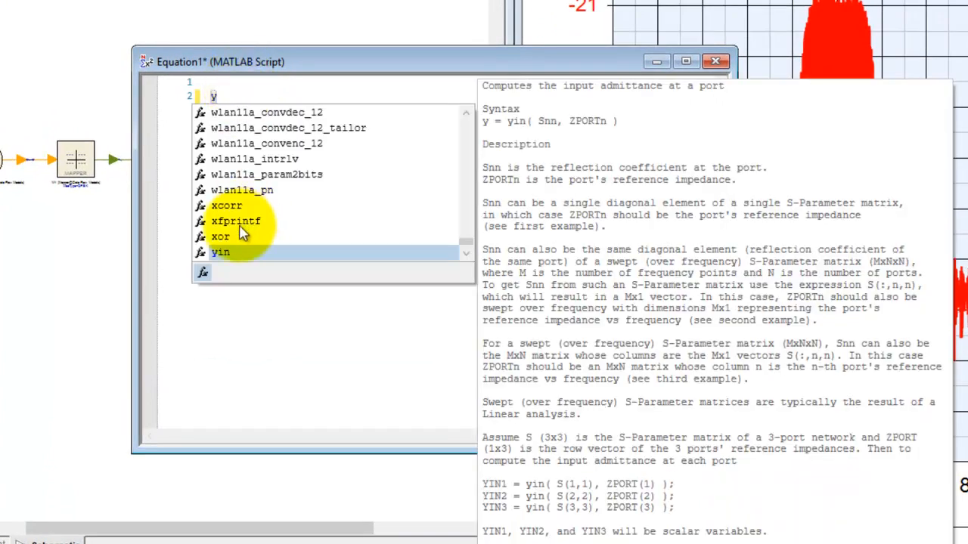
{"action": "mouse_move", "coordinate": [532, 184]}
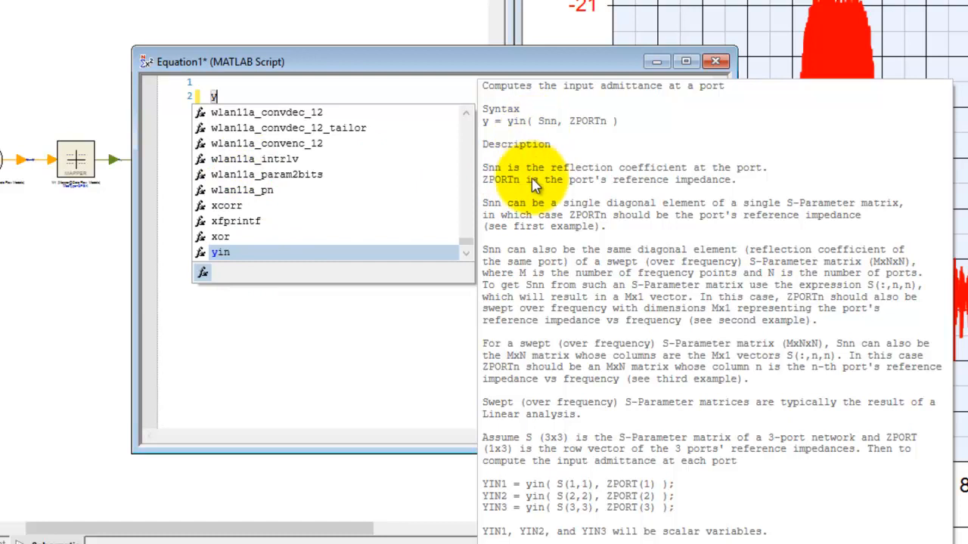
{"action": "mouse_move", "coordinate": [567, 335]}
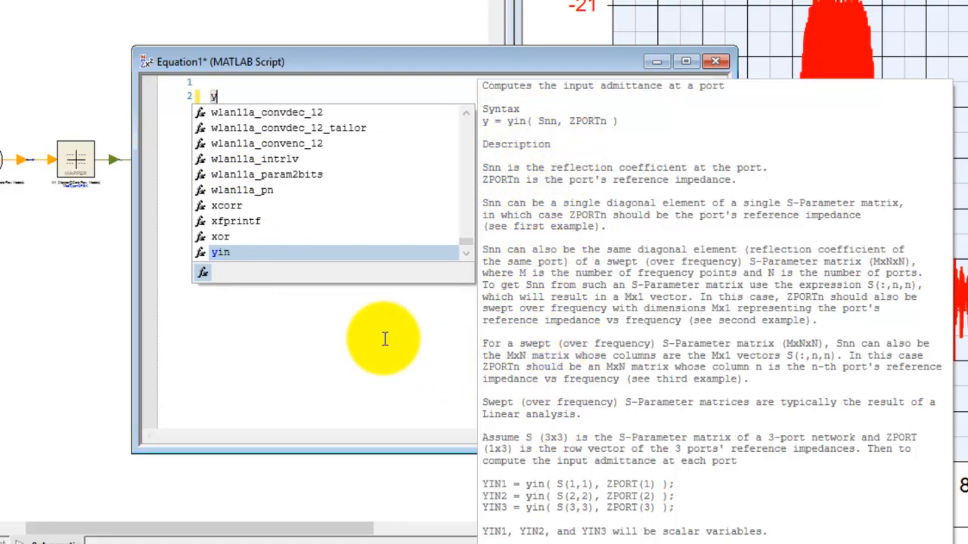
{"action": "type", "text": "=fft"}
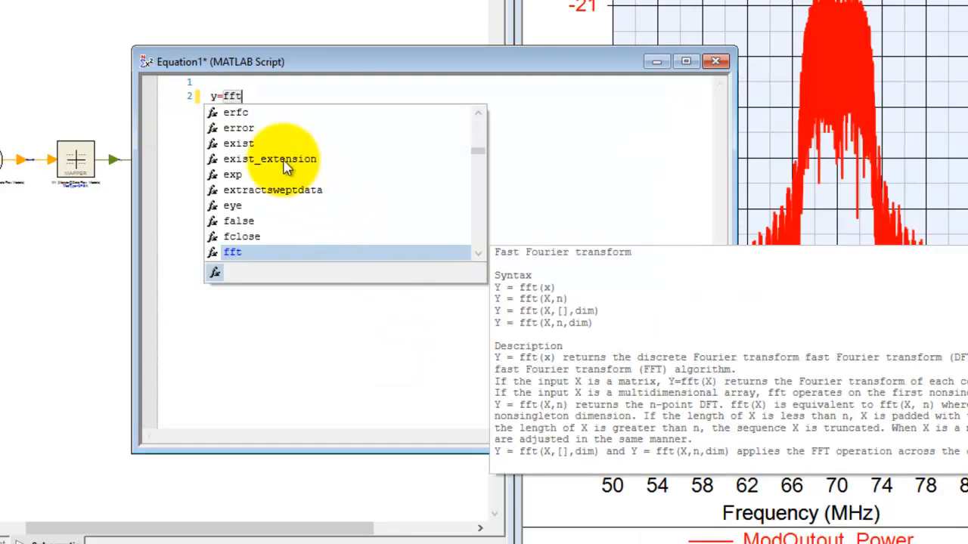
{"action": "mouse_move", "coordinate": [491, 281]}
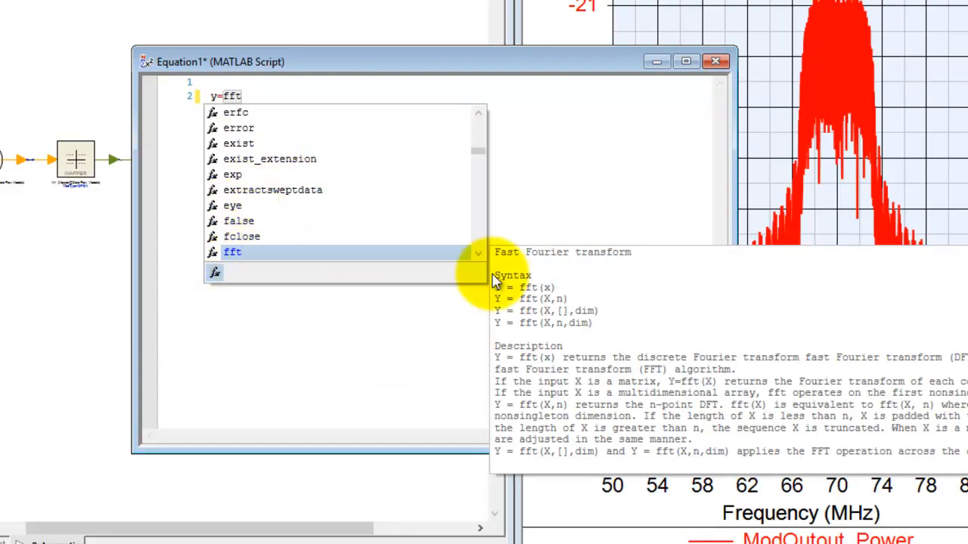
{"action": "mouse_move", "coordinate": [318, 170]}
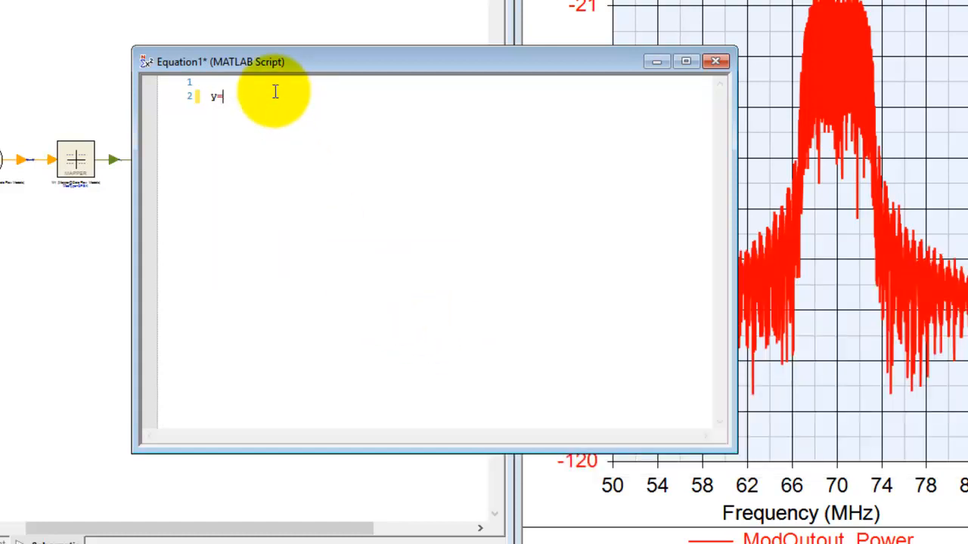
- Complete the assignments y=20; and z=40; in the Equation1 script
{"action": "type", "text": "20;"}
{"action": "type", "text": "z="}
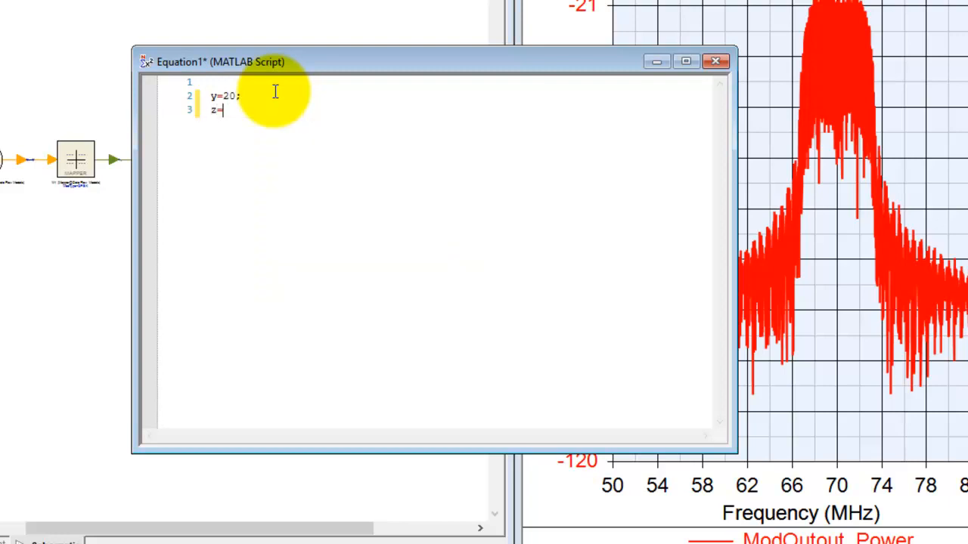
{"action": "type", "text": "40;"}
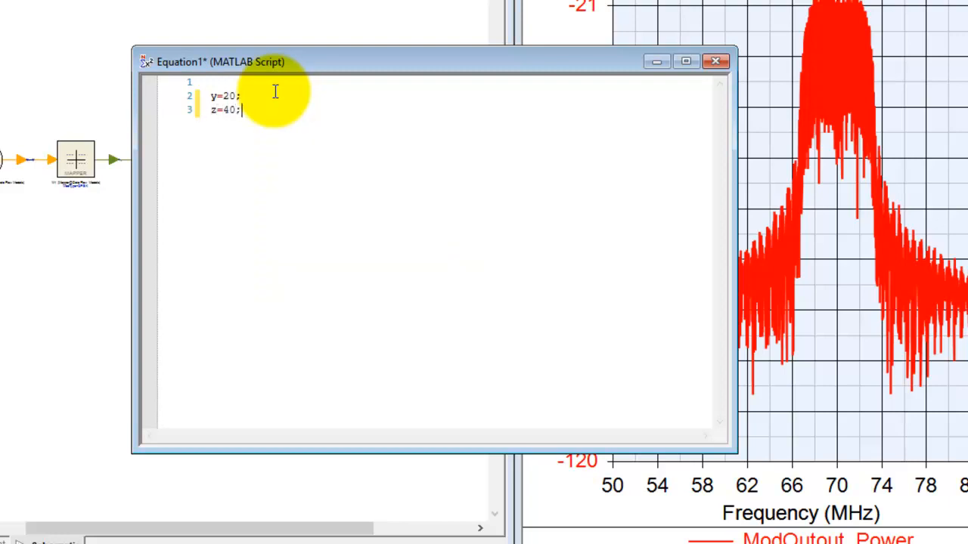
{"action": "key", "text": "Return"}
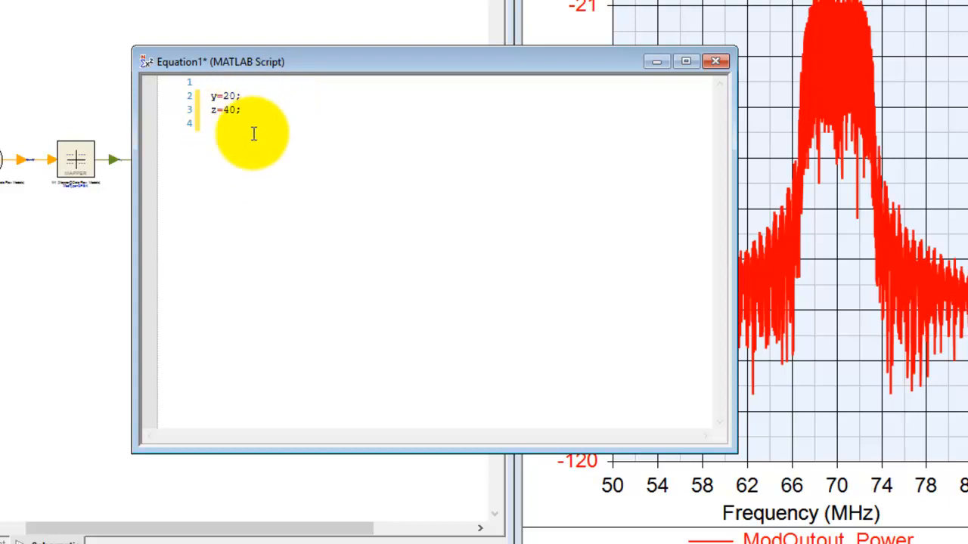
{"action": "mouse_move", "coordinate": [285, 157]}
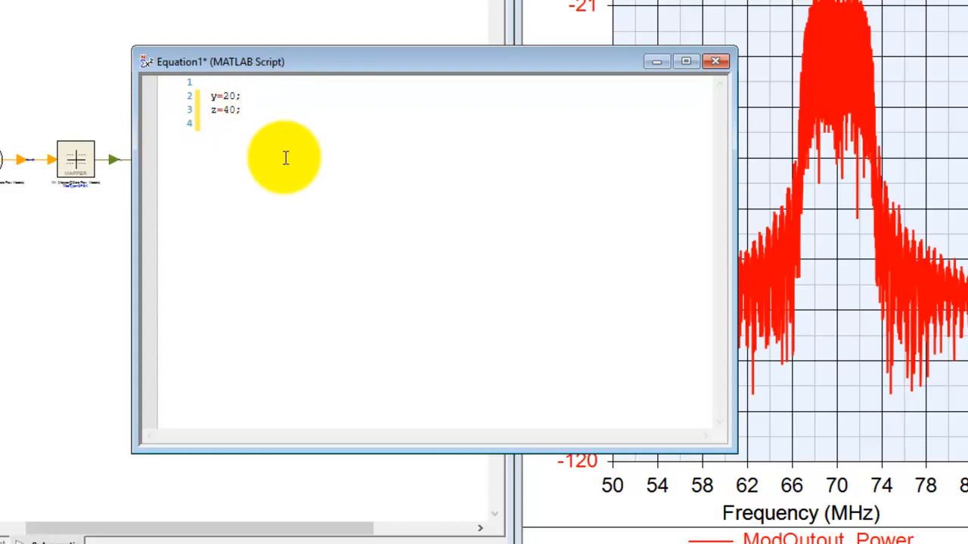
{"action": "mouse_move", "coordinate": [284, 183]}
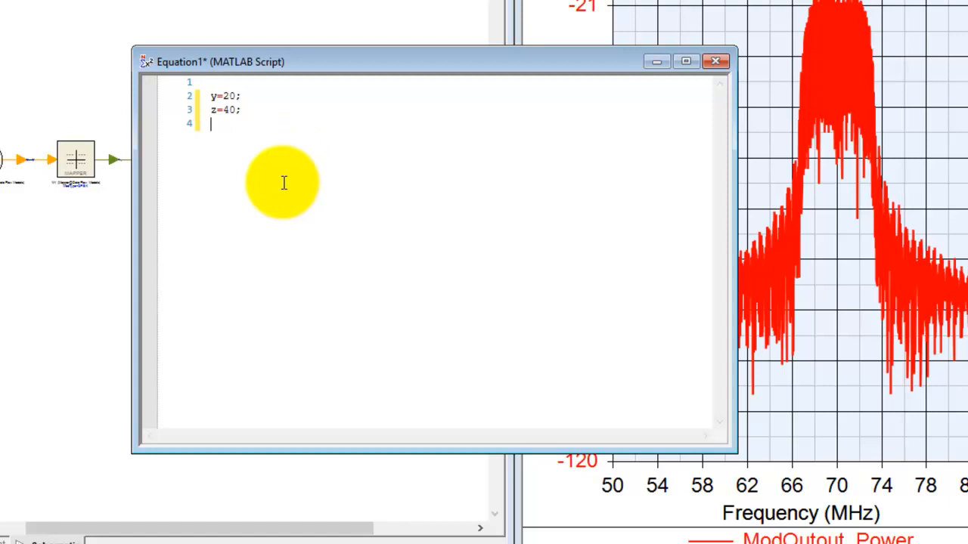
{"action": "mouse_move", "coordinate": [293, 197]}
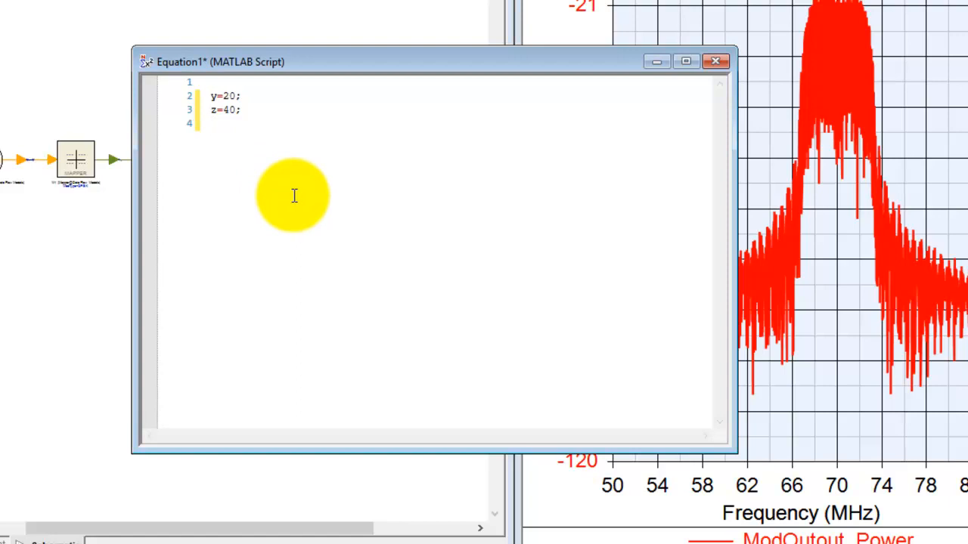
{"action": "mouse_move", "coordinate": [269, 307]}
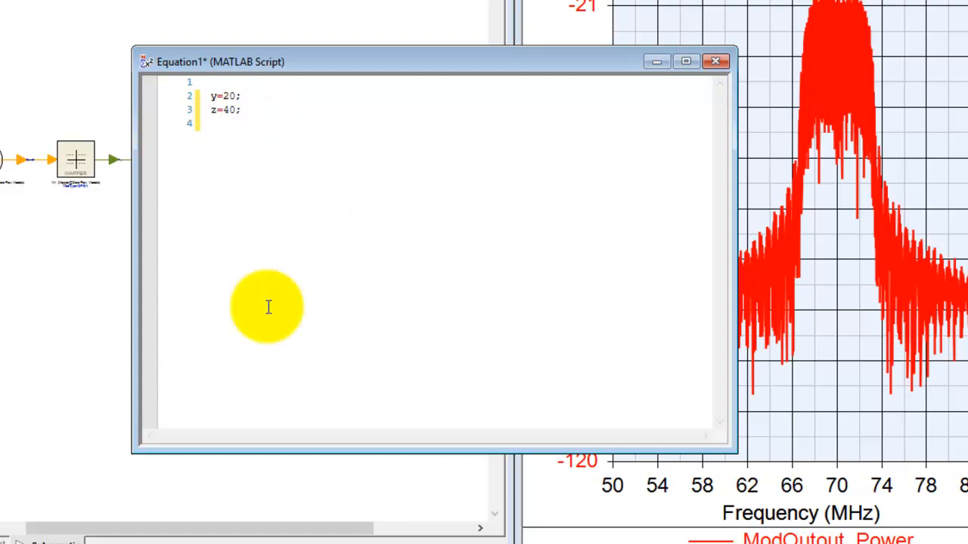
{"action": "mouse_move", "coordinate": [290, 155]}
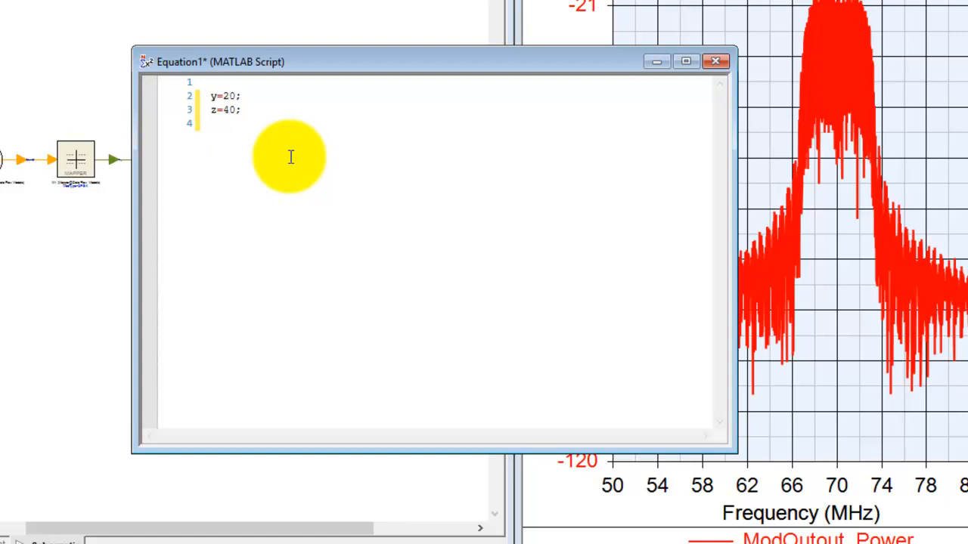
{"action": "mouse_move", "coordinate": [278, 150]}
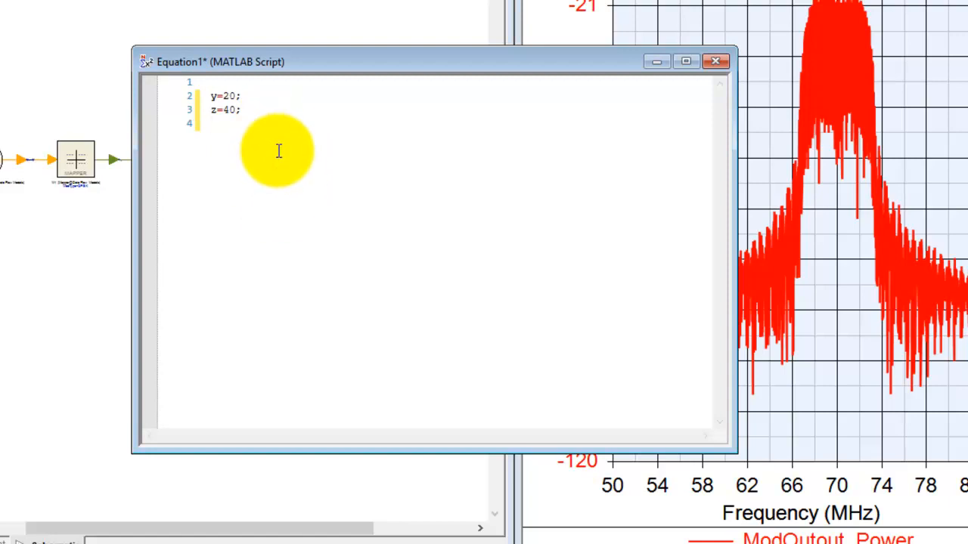
{"action": "right_click", "coordinate": [278, 151]}
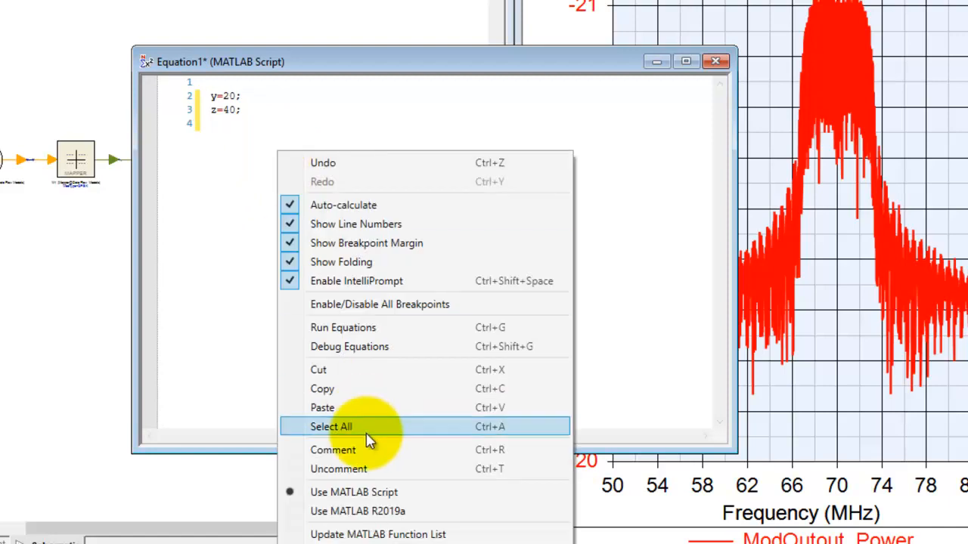
{"action": "mouse_move", "coordinate": [371, 493]}
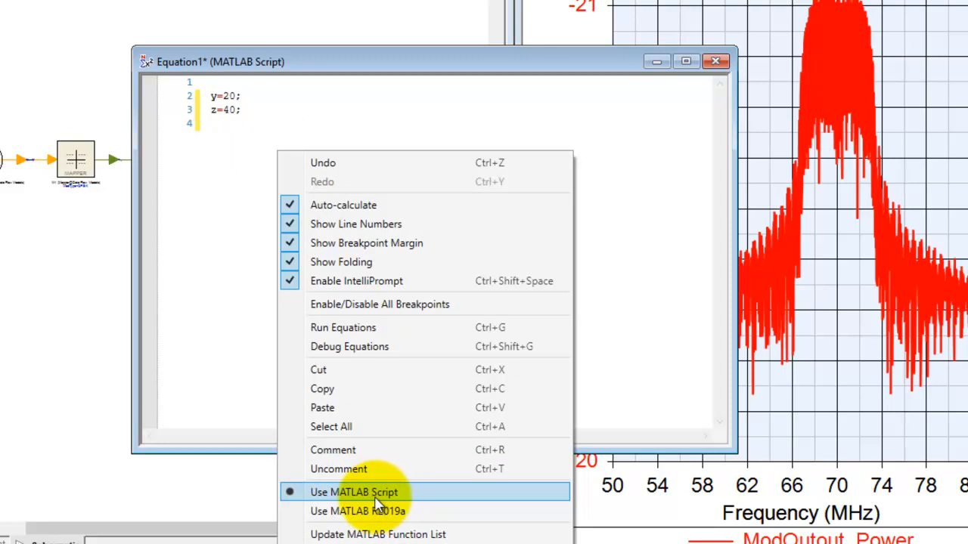
{"action": "mouse_move", "coordinate": [401, 496]}
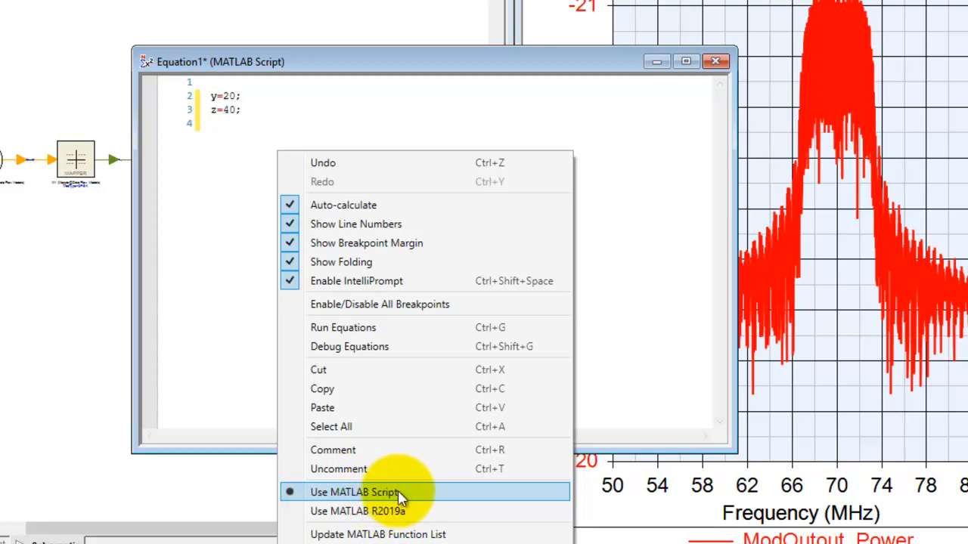
{"action": "mouse_move", "coordinate": [366, 517]}
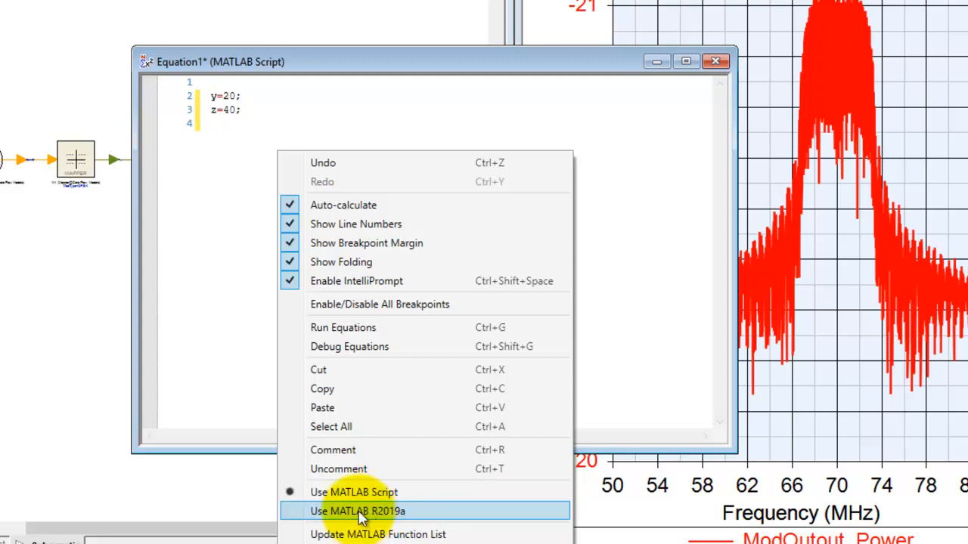
{"action": "mouse_move", "coordinate": [371, 519]}
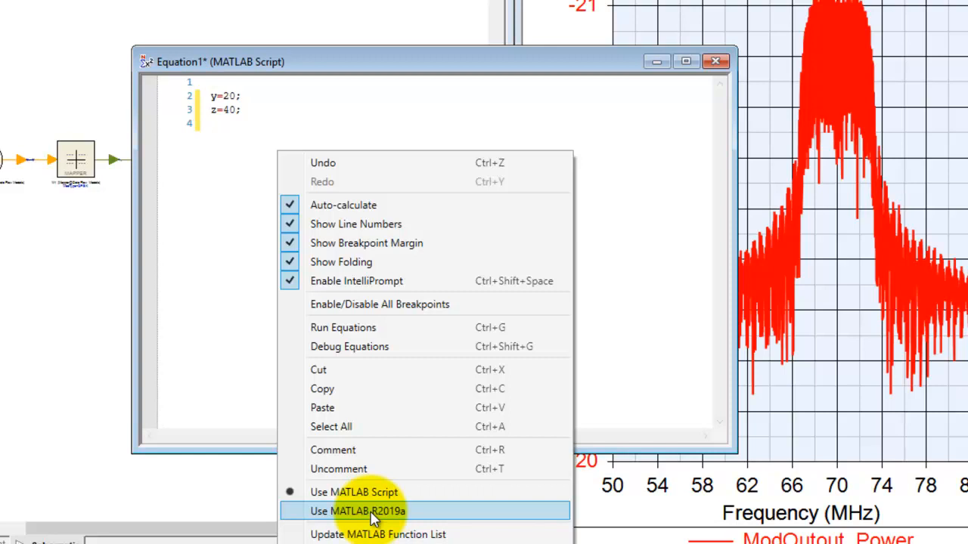
{"action": "mouse_move", "coordinate": [360, 517]}
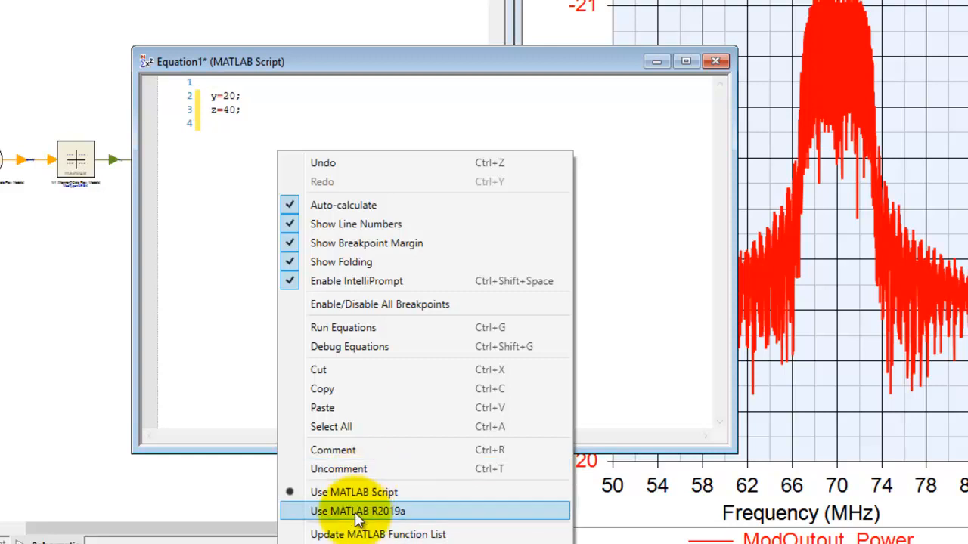
{"action": "mouse_move", "coordinate": [371, 514]}
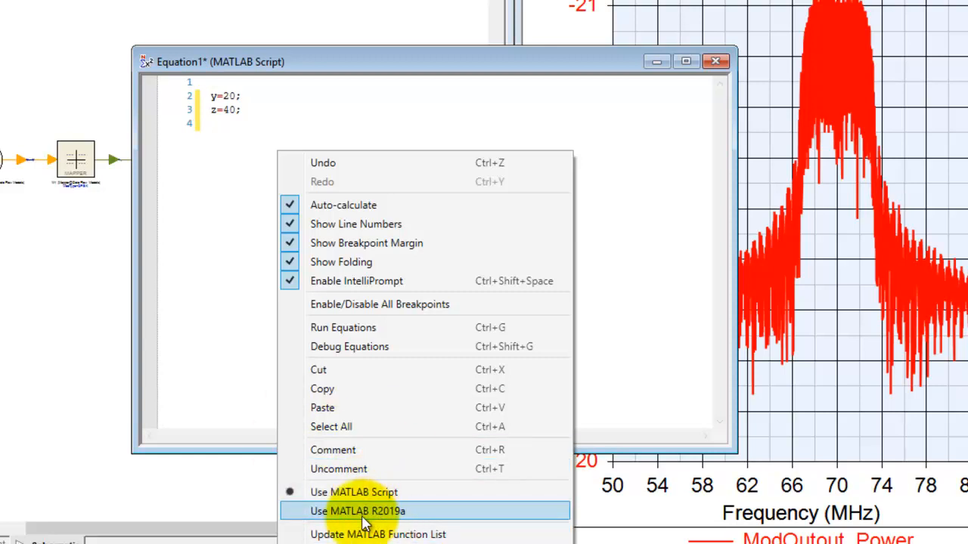
{"action": "left_click", "coordinate": [357, 511]}
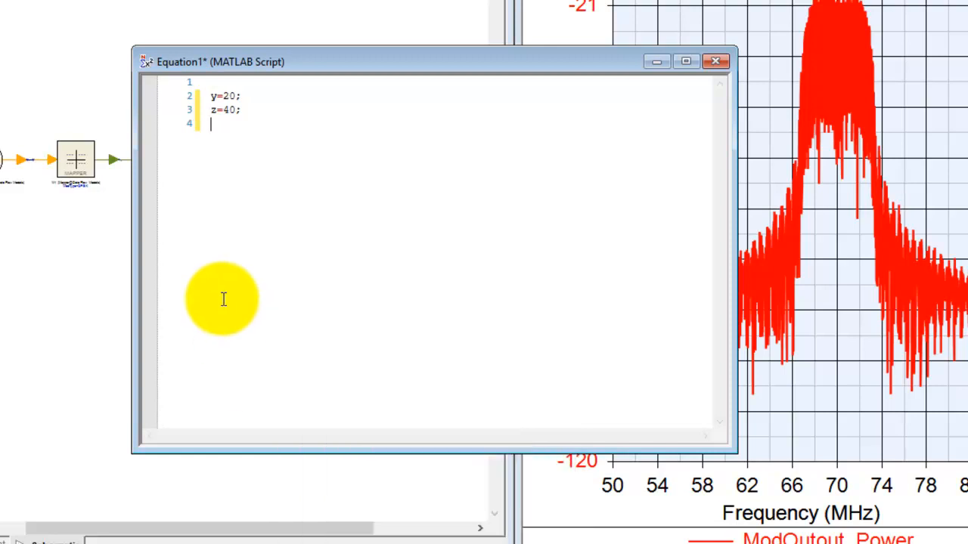
{"action": "mouse_move", "coordinate": [270, 223]}
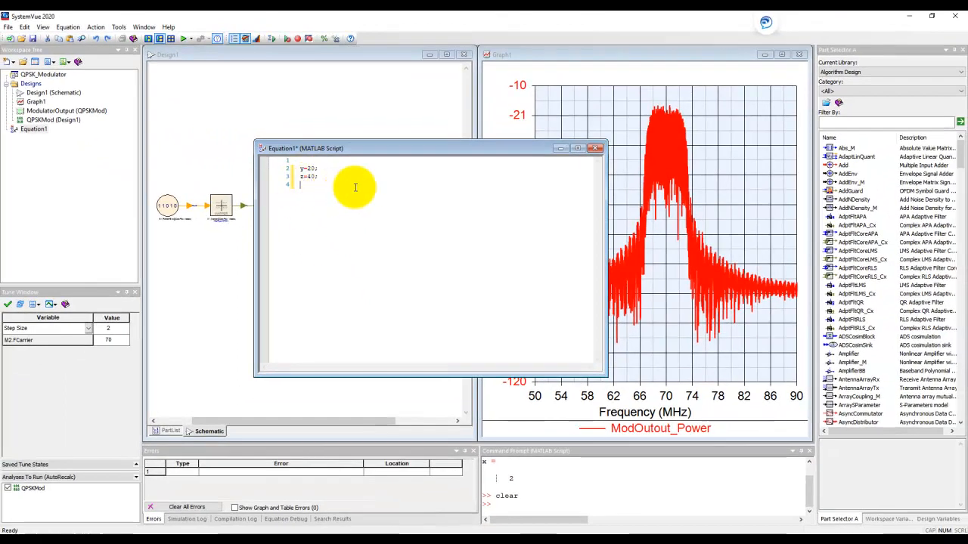
{"action": "mouse_move", "coordinate": [345, 180]}
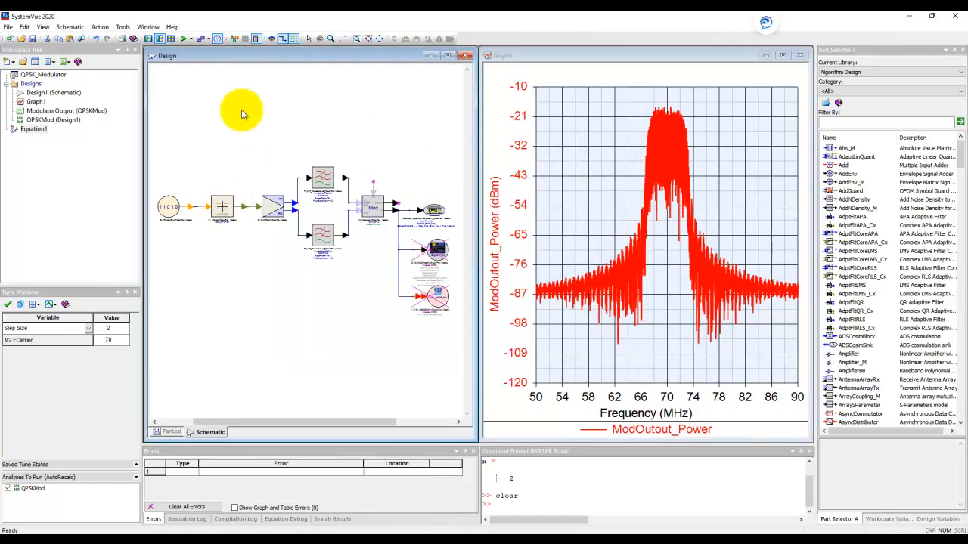
{"action": "double_click", "coordinate": [34, 129]}
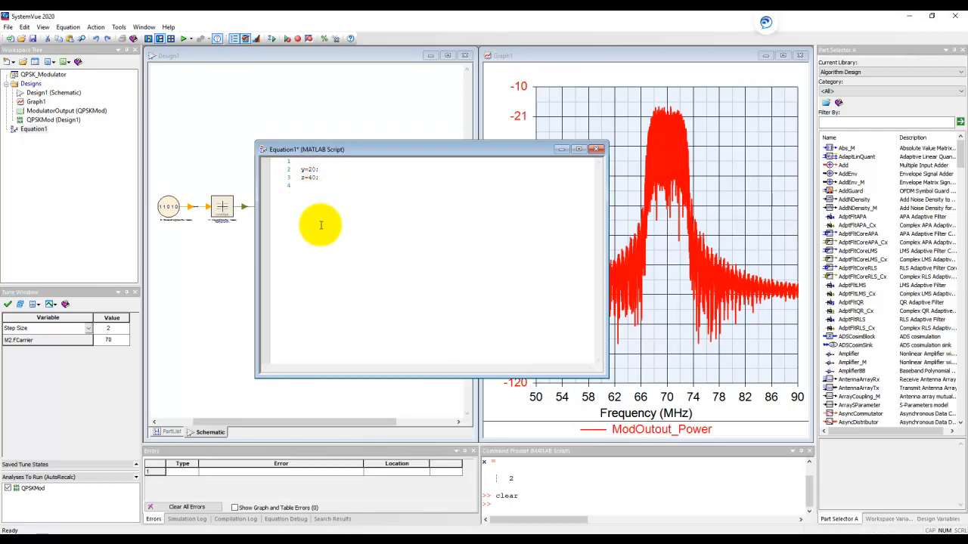
- Show the empty Workspace Variables pane for QPSK_Modulator from the View menu
{"action": "left_click", "coordinate": [42, 27]}
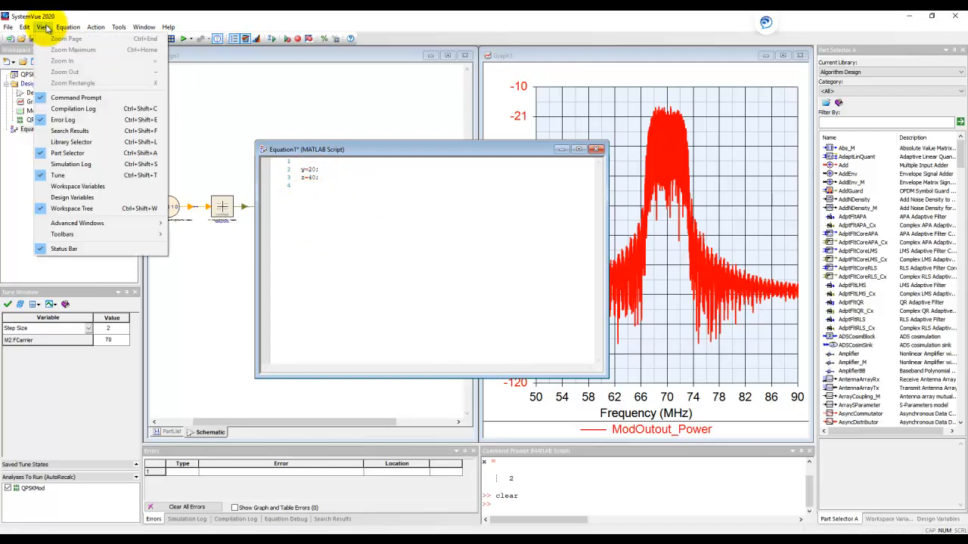
{"action": "mouse_move", "coordinate": [78, 186]}
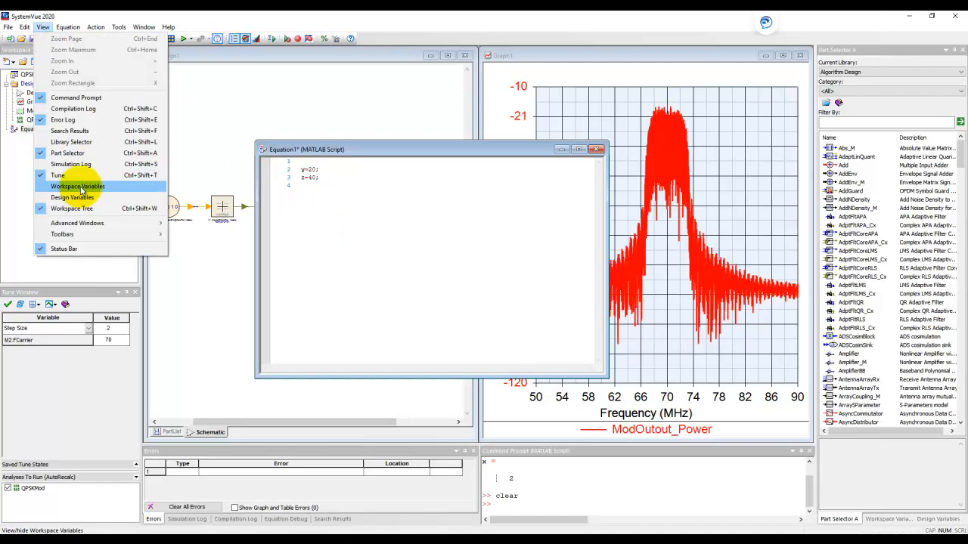
{"action": "mouse_move", "coordinate": [303, 242]}
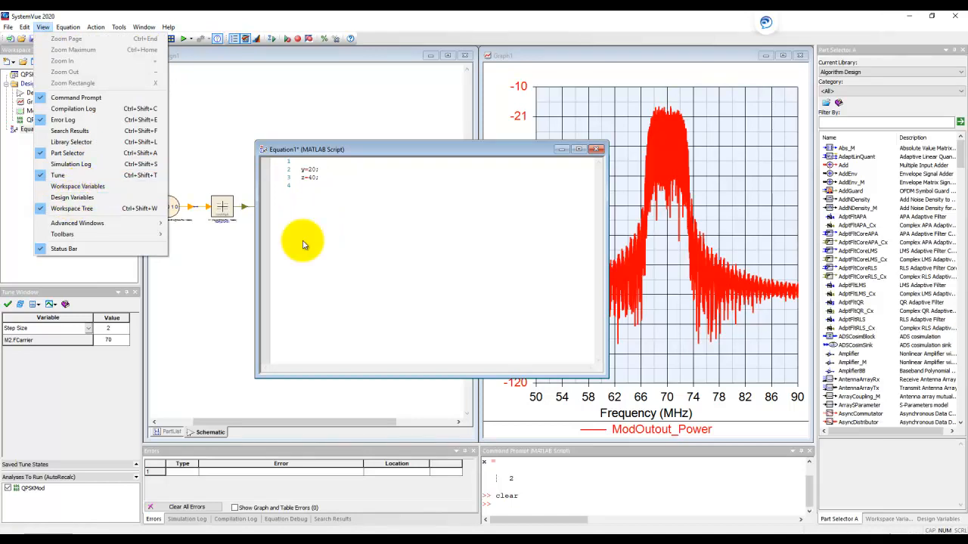
{"action": "left_click", "coordinate": [78, 186]}
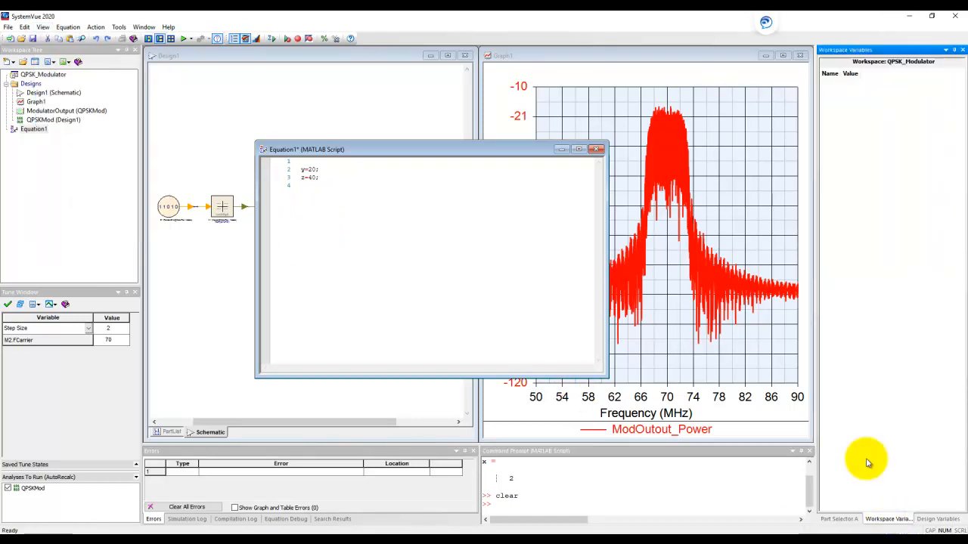
{"action": "mouse_move", "coordinate": [426, 249]}
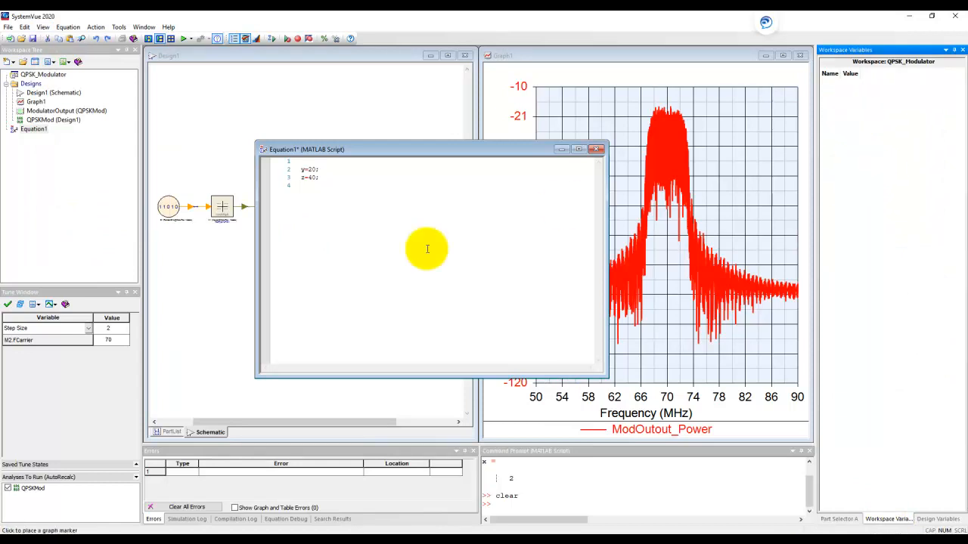
- Run Equations to fill y=20 and z=40, then show Design1's empty design variables
{"action": "right_click", "coordinate": [426, 250]}
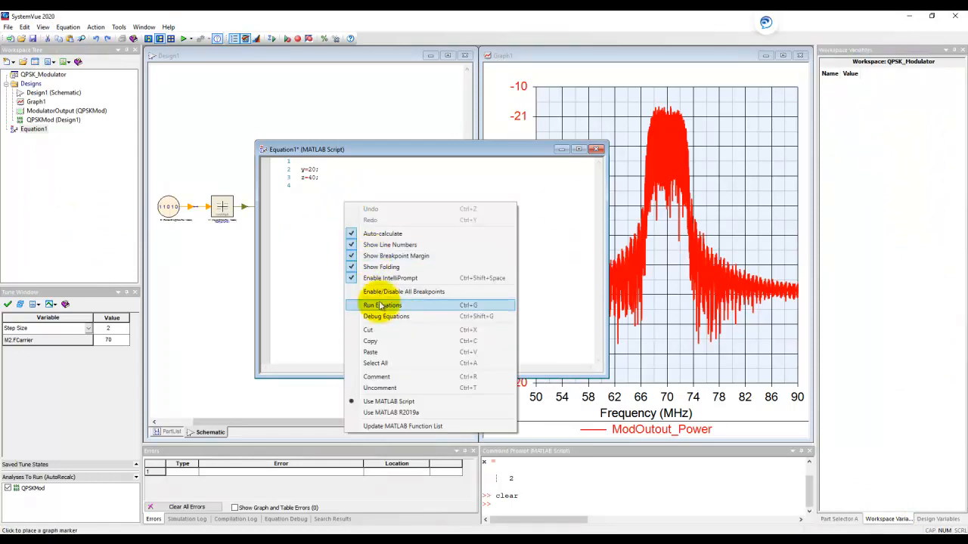
{"action": "left_click", "coordinate": [381, 305]}
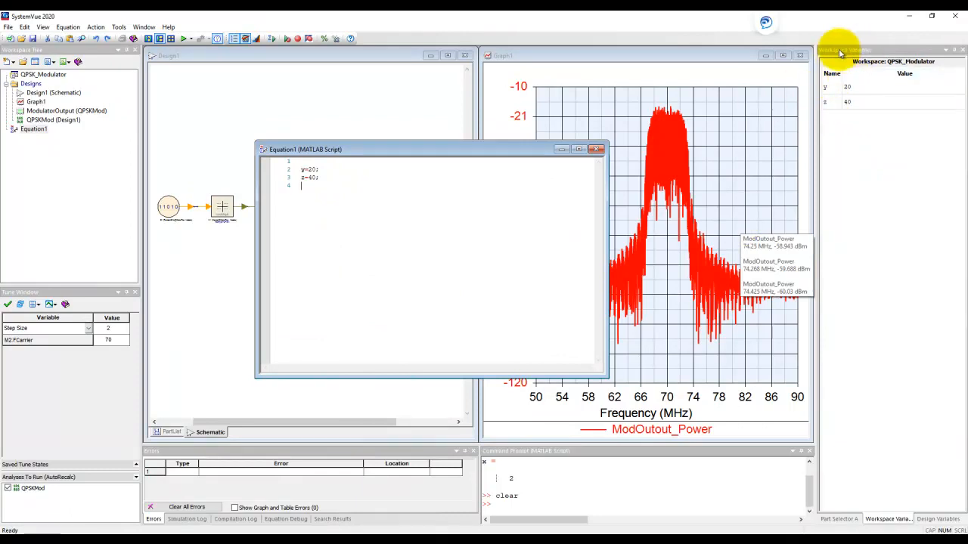
{"action": "mouse_move", "coordinate": [33, 176]}
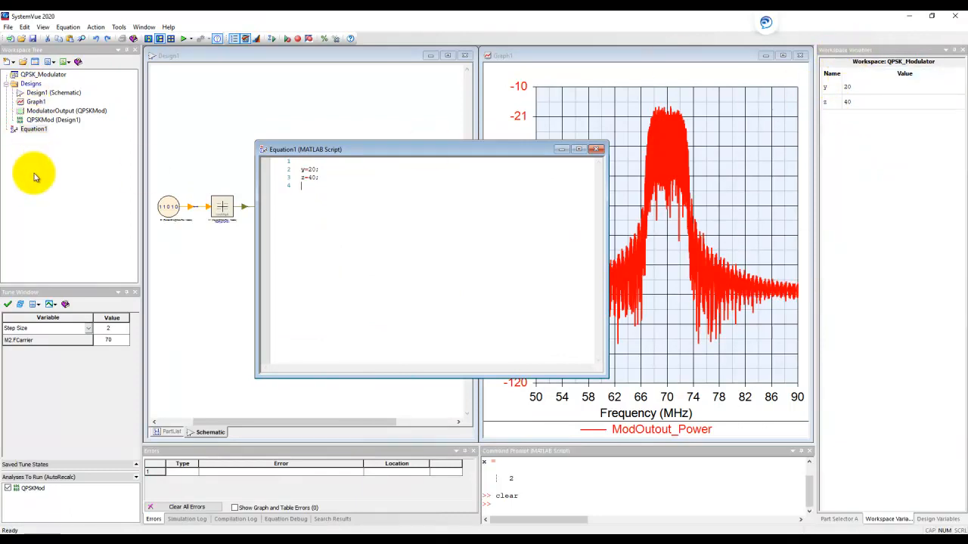
{"action": "mouse_move", "coordinate": [747, 121]}
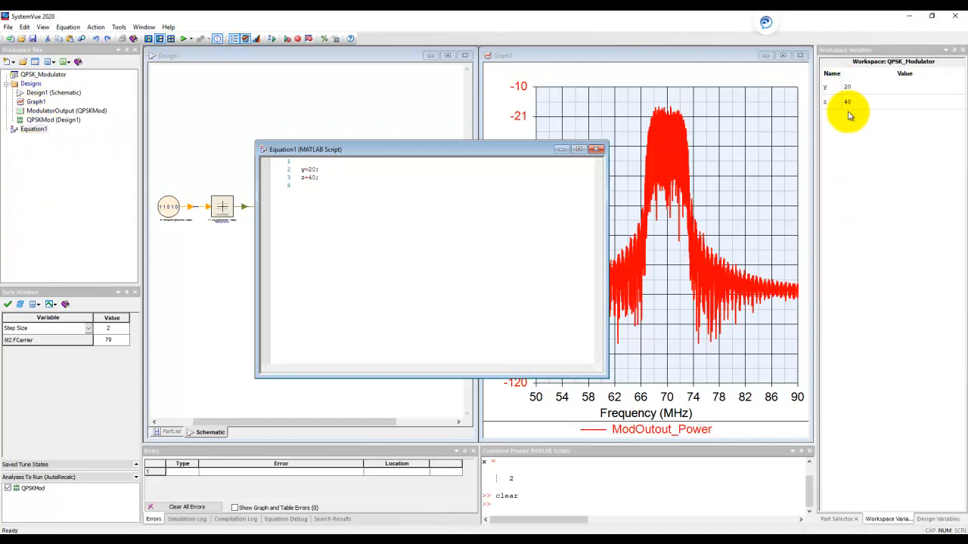
{"action": "mouse_move", "coordinate": [849, 151]}
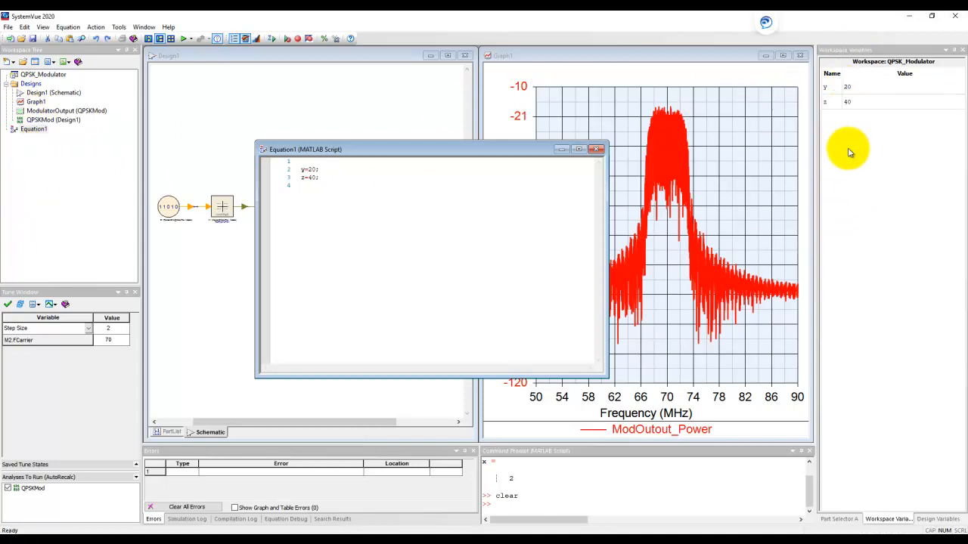
{"action": "left_click", "coordinate": [937, 520]}
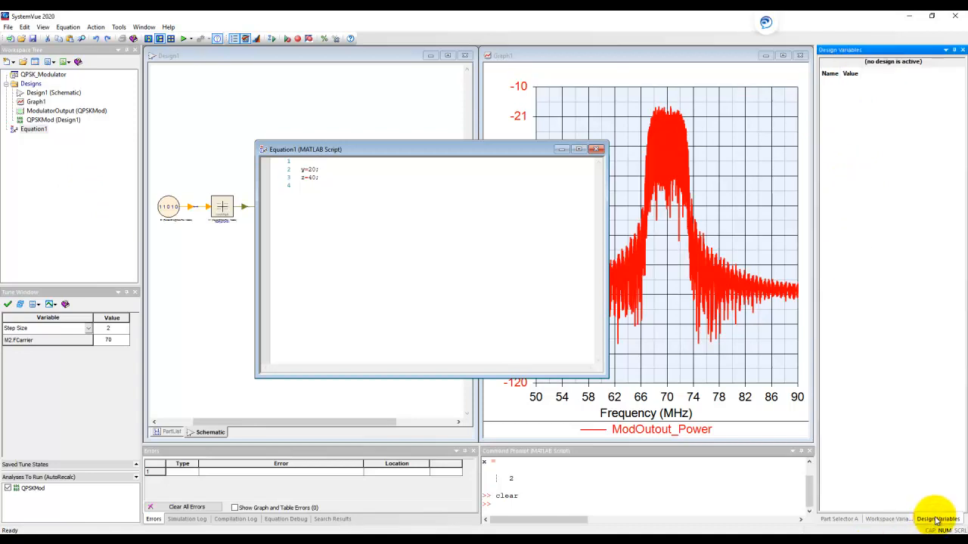
{"action": "mouse_move", "coordinate": [590, 396]}
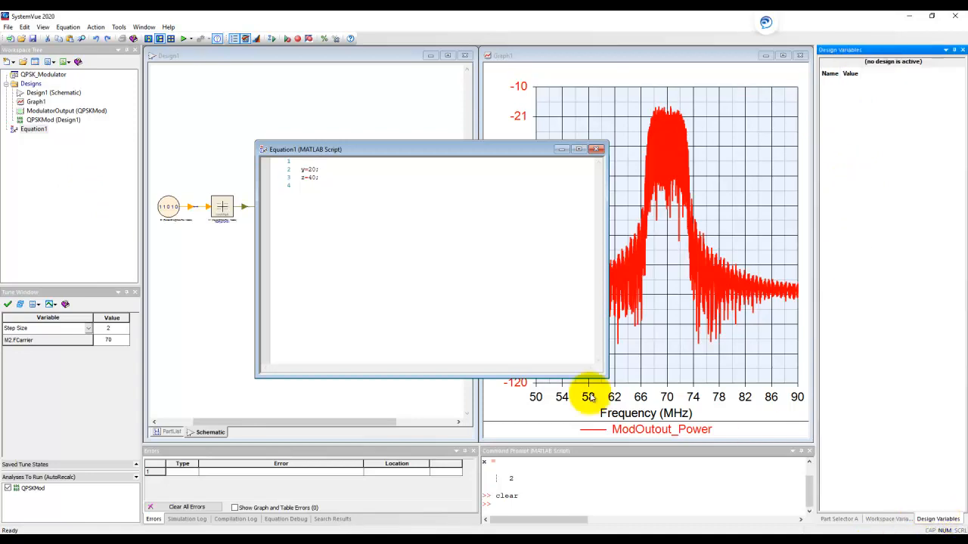
{"action": "left_click", "coordinate": [596, 148]}
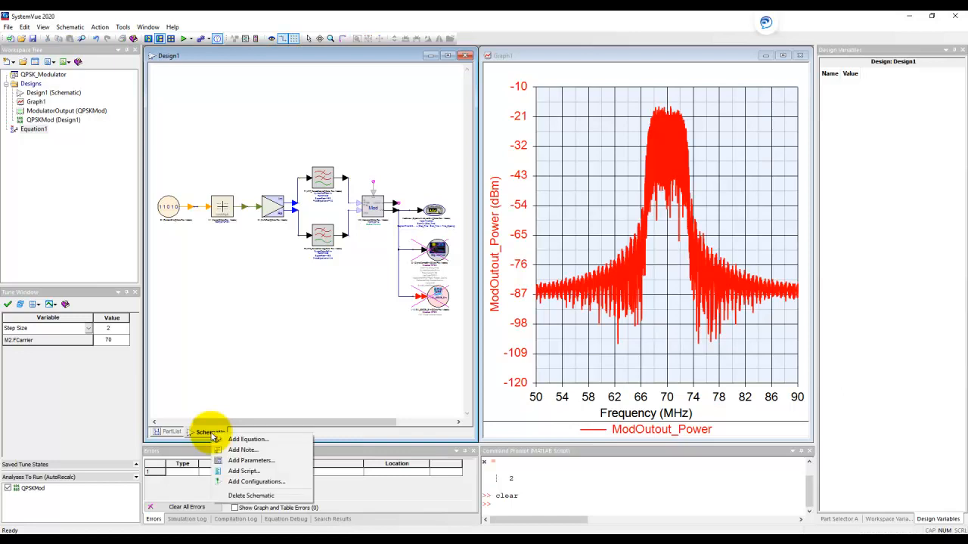
{"action": "mouse_move", "coordinate": [248, 439]}
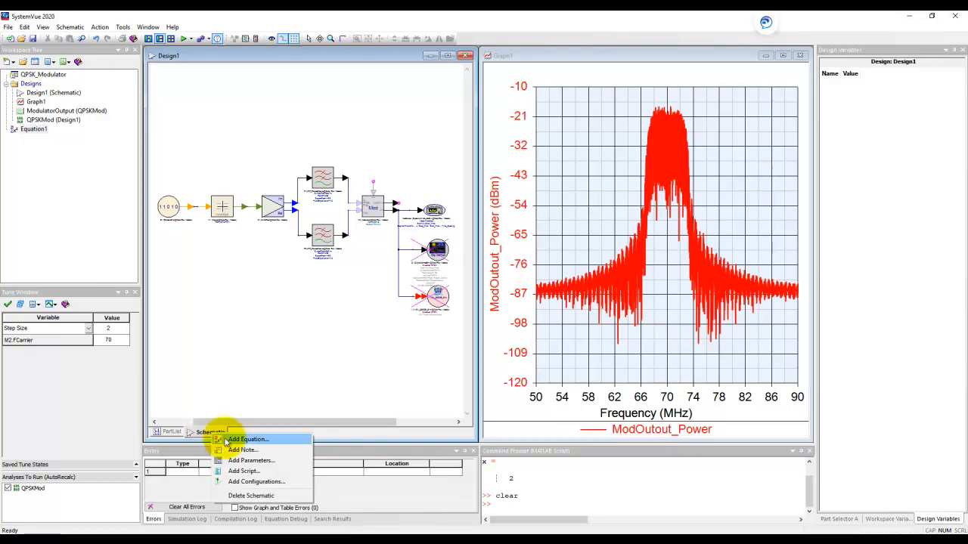
- Add a Design1 Equations page assigning y=100; and z=200, comparing with the global variables
{"action": "left_click", "coordinate": [248, 438]}
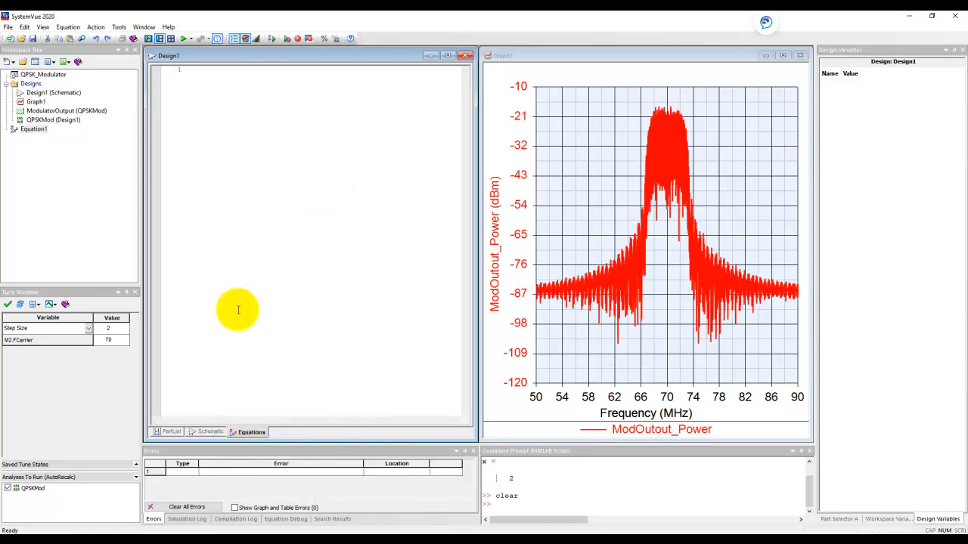
{"action": "mouse_move", "coordinate": [53, 120]}
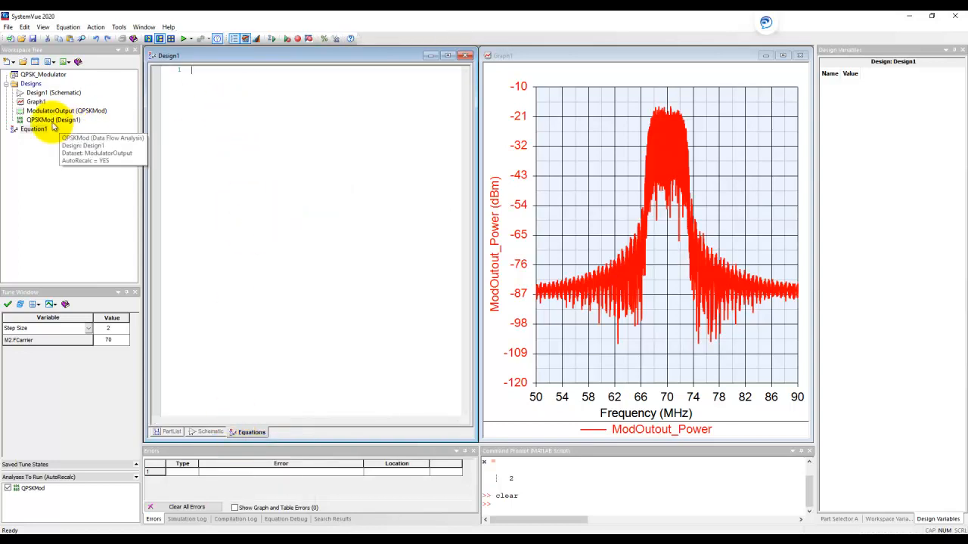
{"action": "mouse_move", "coordinate": [232, 226]}
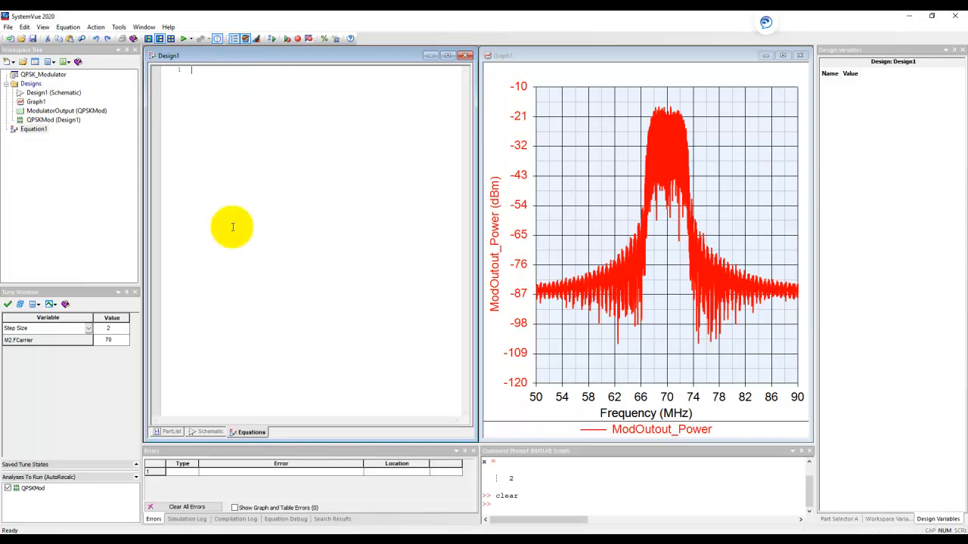
{"action": "mouse_move", "coordinate": [233, 136]}
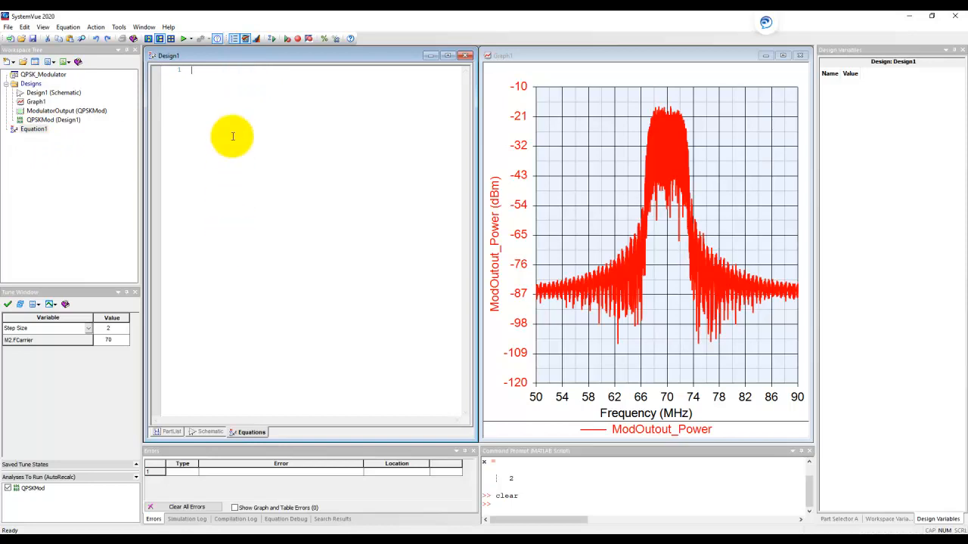
{"action": "type", "text": "y="}
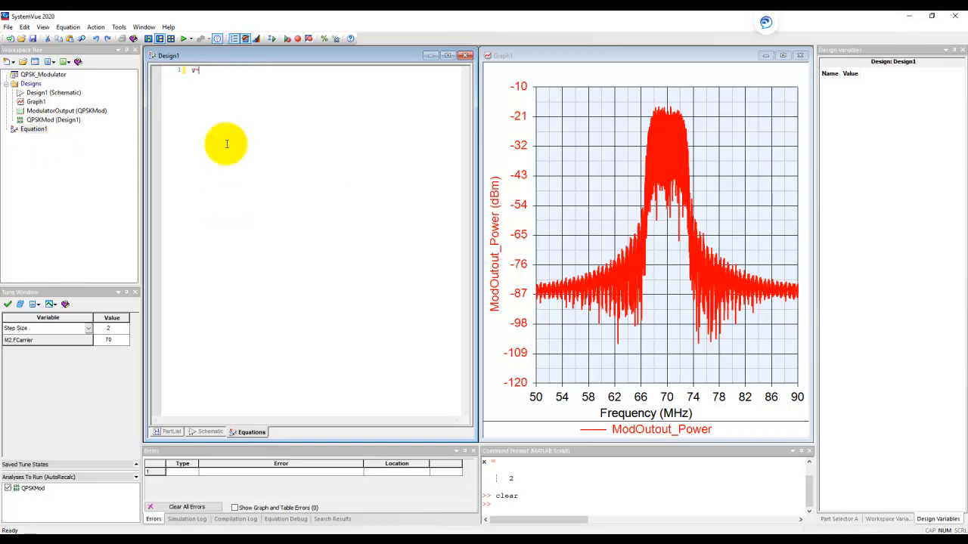
{"action": "type", "text": "100;"}
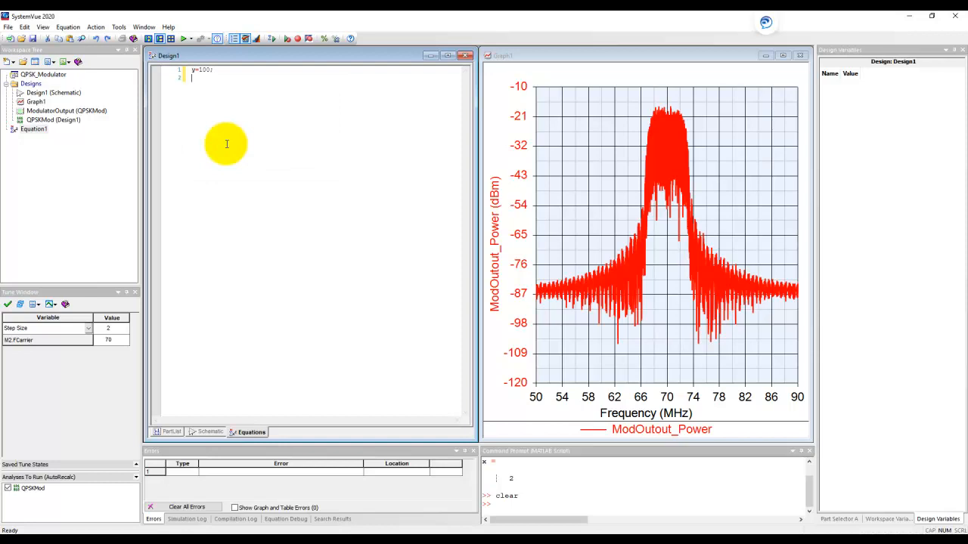
{"action": "type", "text": "z=200;"}
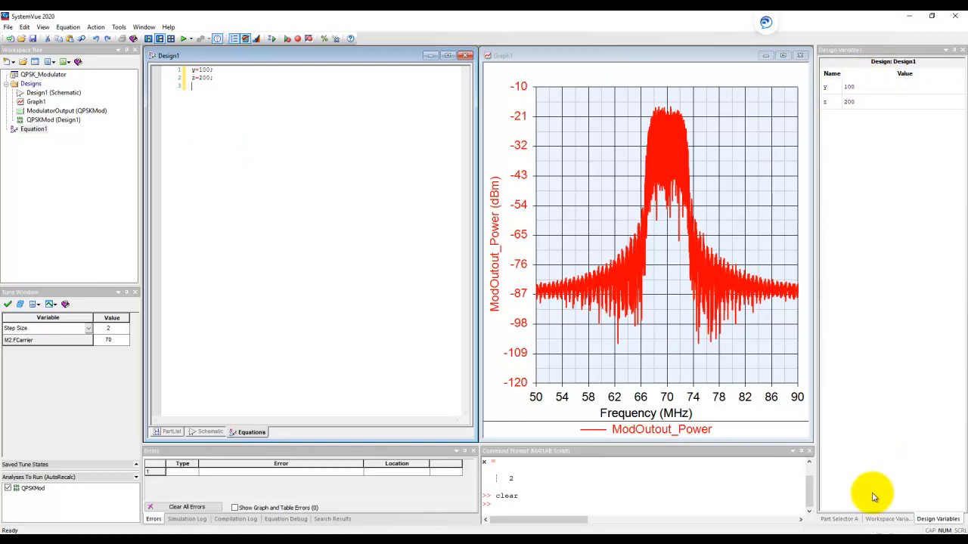
{"action": "left_click", "coordinate": [886, 519]}
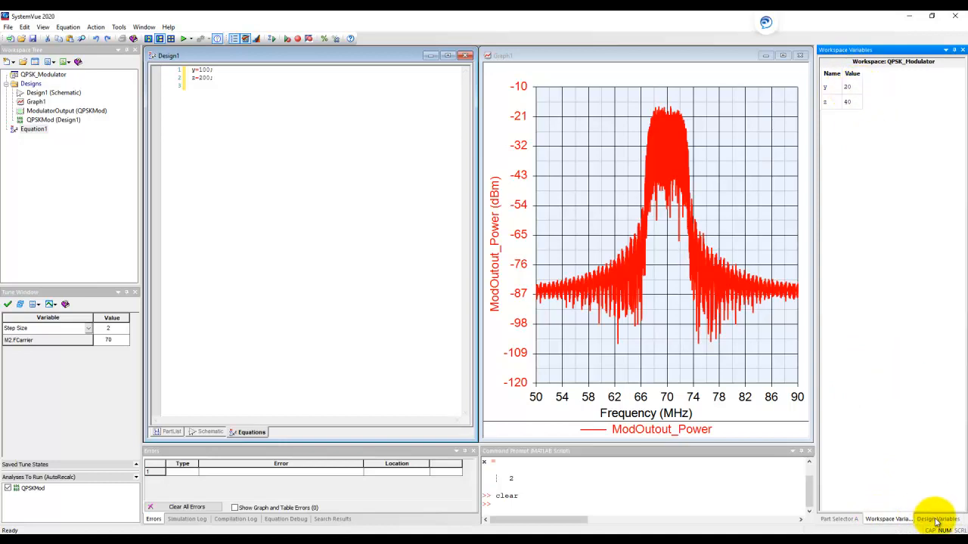
{"action": "left_click", "coordinate": [936, 521]}
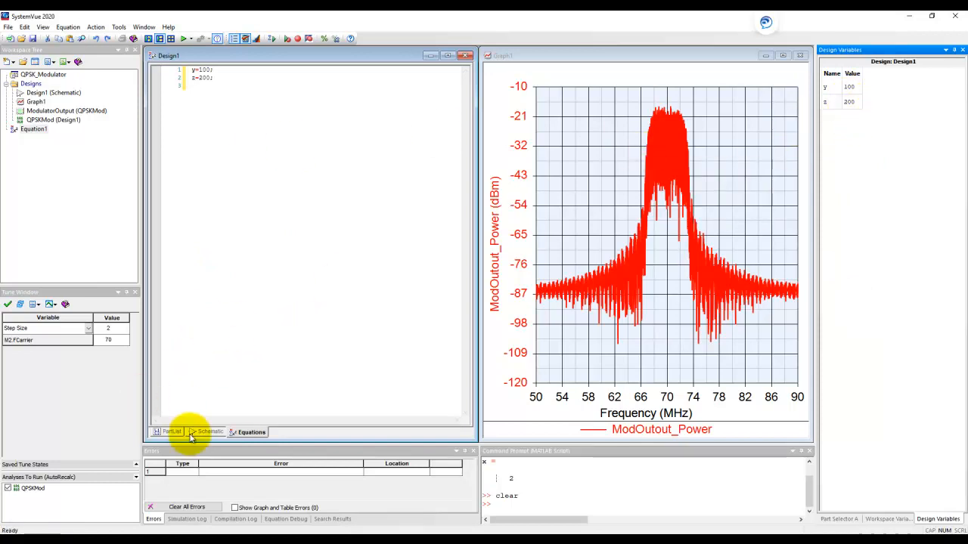
- Show Design1's schematic and reopen the global Equation1 script
{"action": "left_click", "coordinate": [209, 433]}
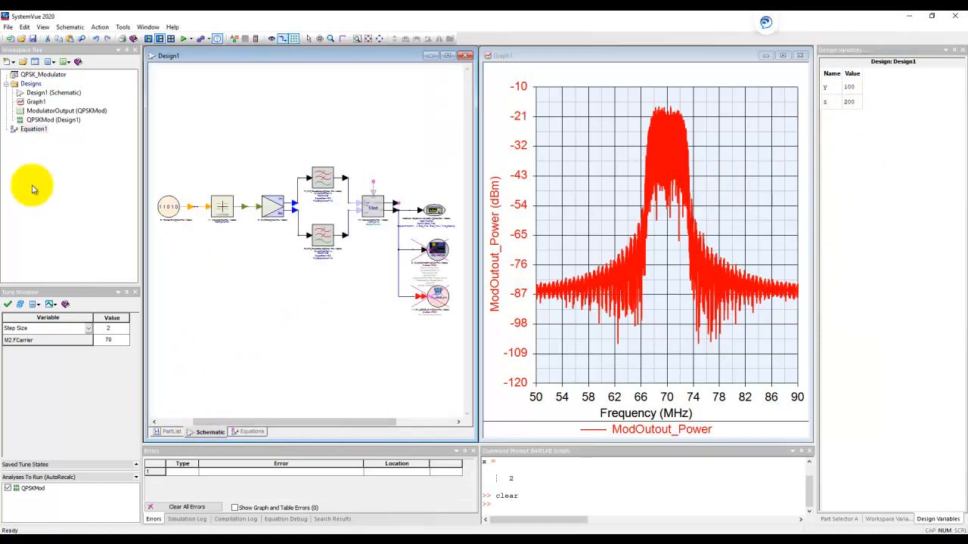
{"action": "mouse_move", "coordinate": [278, 399]}
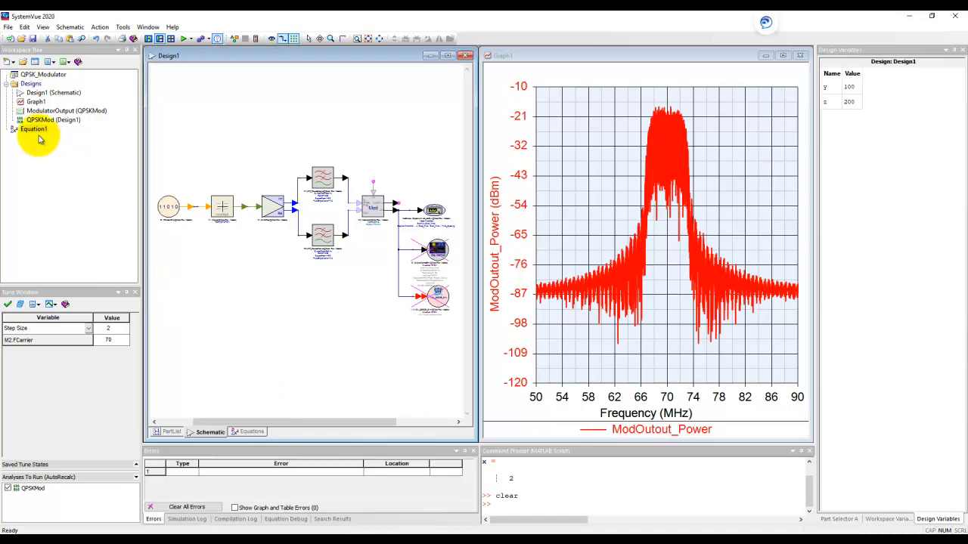
{"action": "mouse_move", "coordinate": [33, 133]}
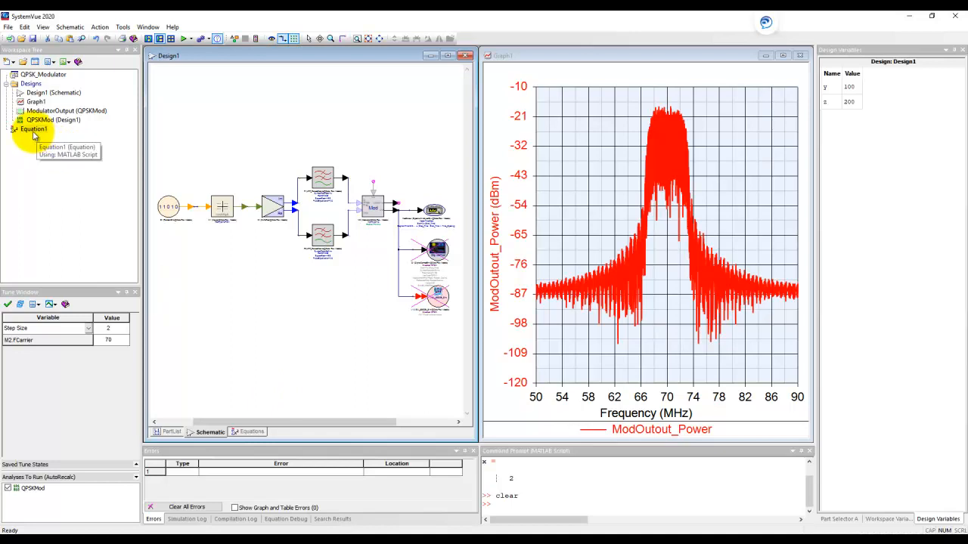
{"action": "double_click", "coordinate": [33, 129]}
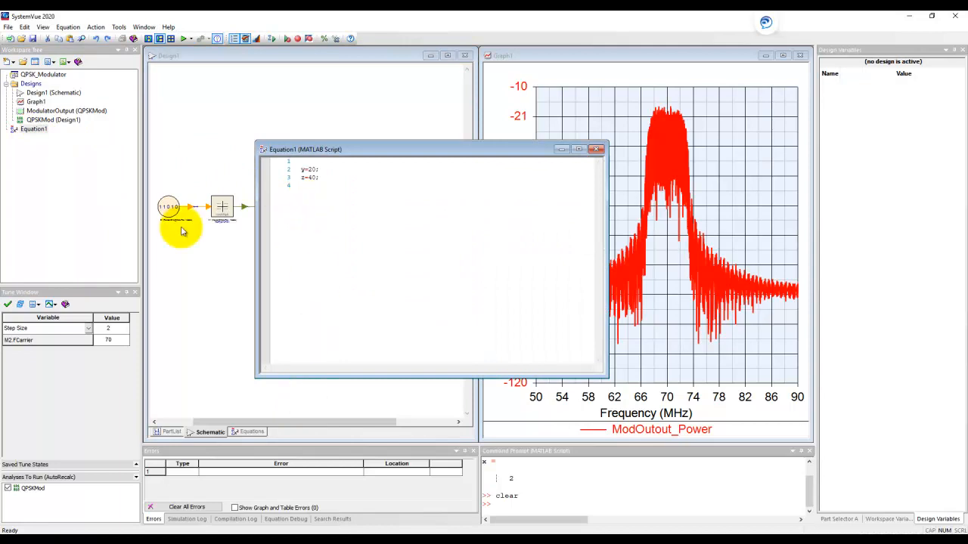
{"action": "mouse_move", "coordinate": [33, 154]}
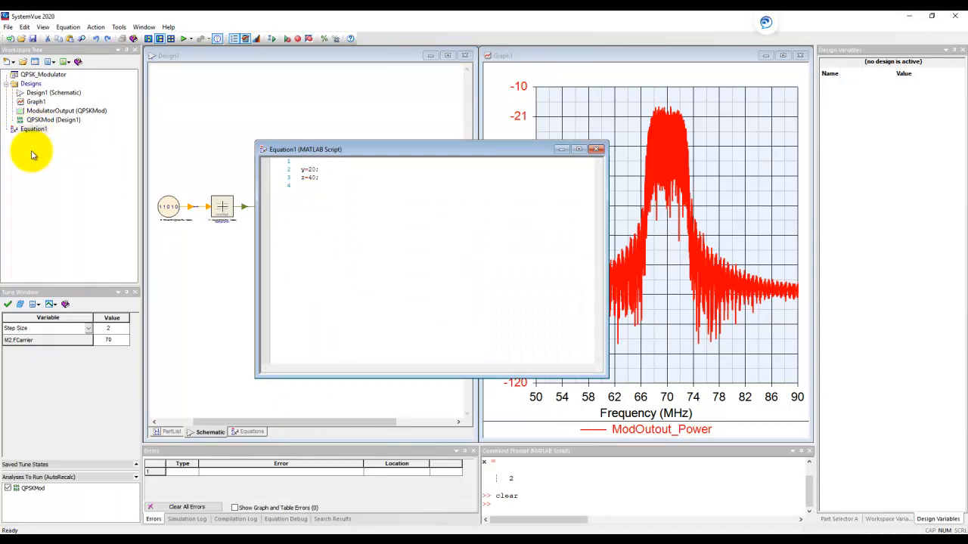
- Bring up the Add menu of item types for the Designs folder
{"action": "right_click", "coordinate": [30, 83]}
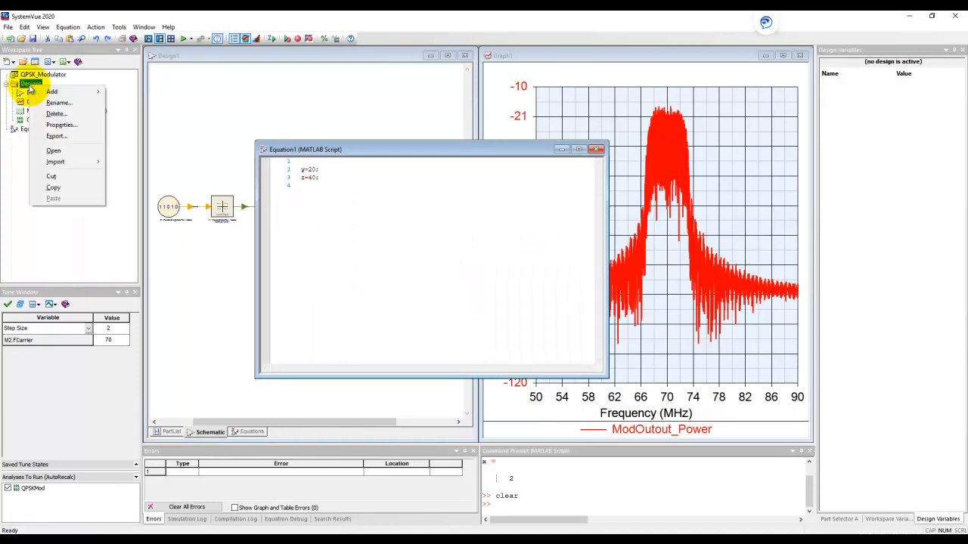
{"action": "left_click", "coordinate": [52, 91]}
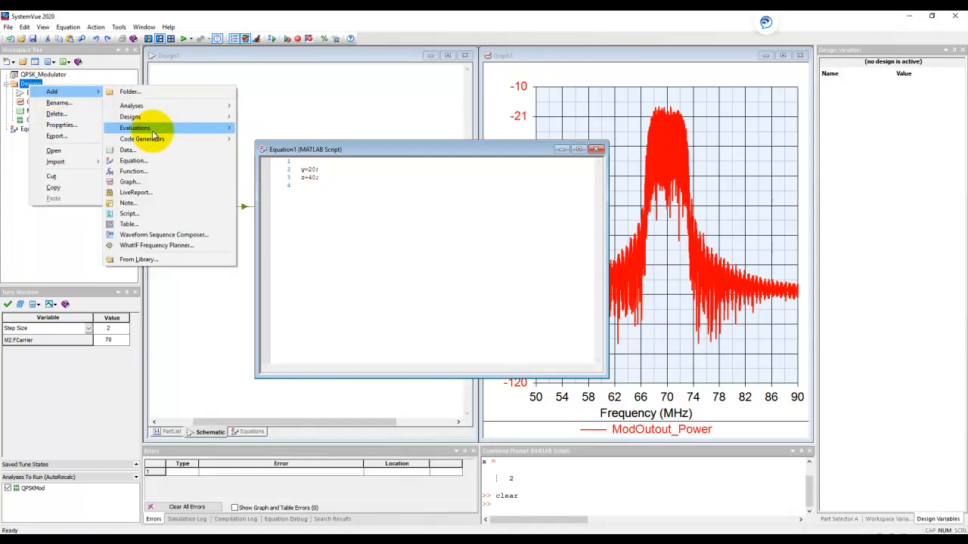
{"action": "mouse_move", "coordinate": [133, 160]}
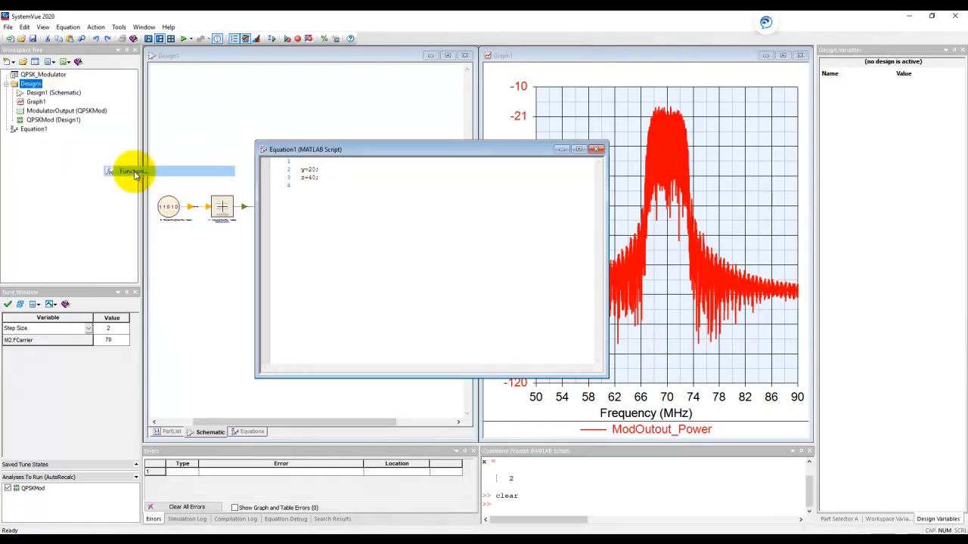
- Create a new function named MyFunc1 with its template page
{"action": "double_click", "coordinate": [135, 170]}
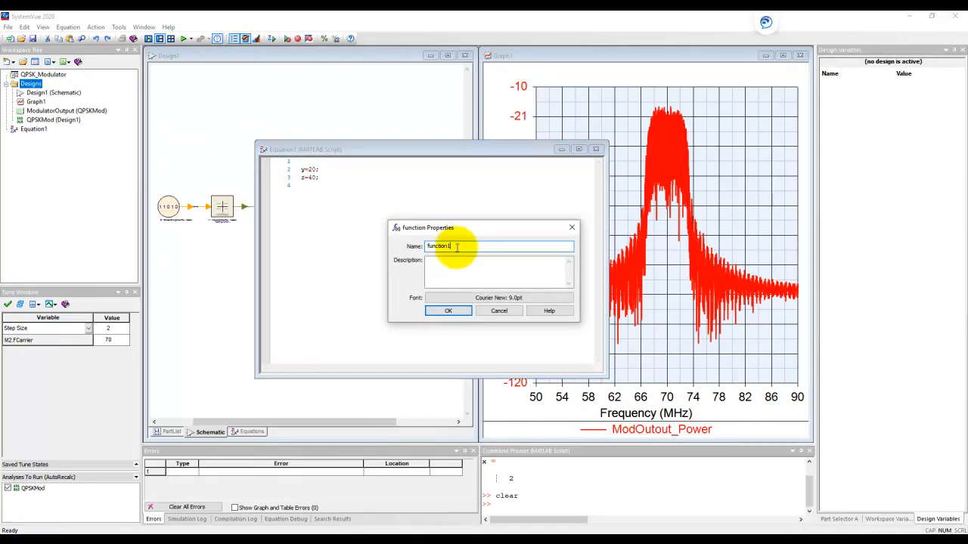
{"action": "type", "text": "MyFunc1"}
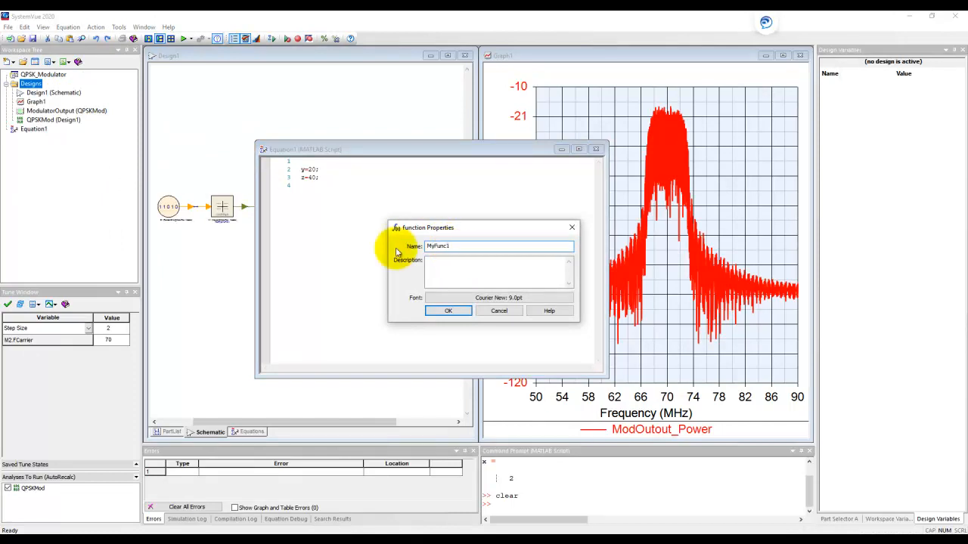
{"action": "left_click", "coordinate": [448, 311]}
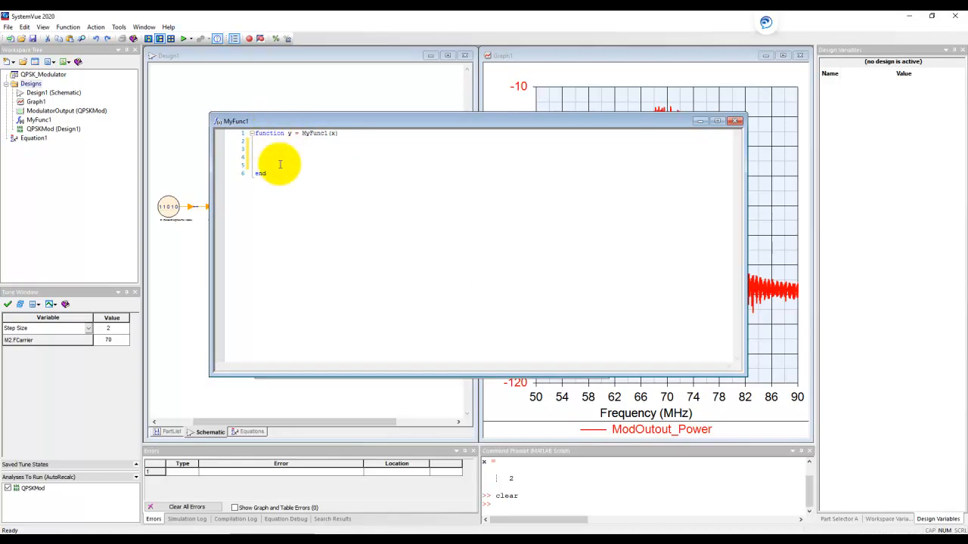
{"action": "mouse_move", "coordinate": [647, 167]}
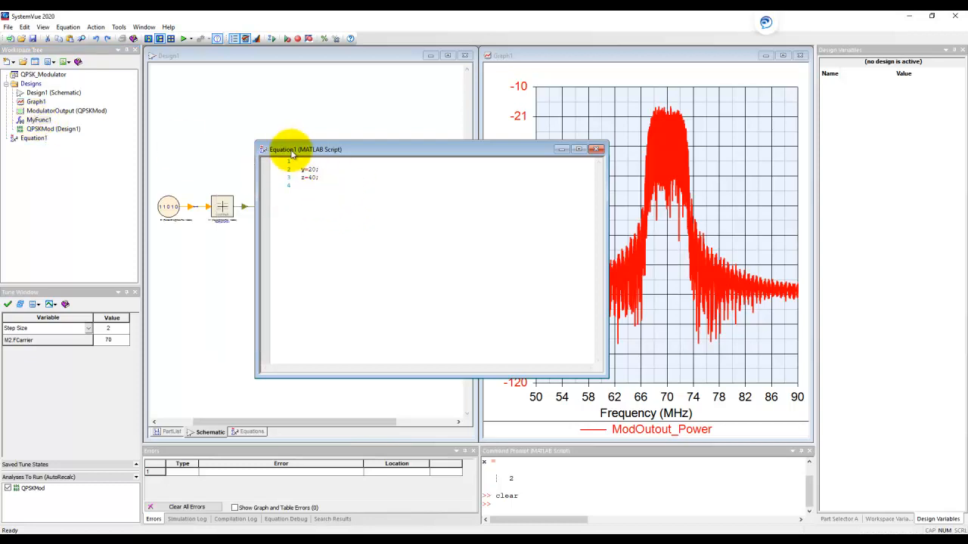
{"action": "mouse_move", "coordinate": [34, 139]}
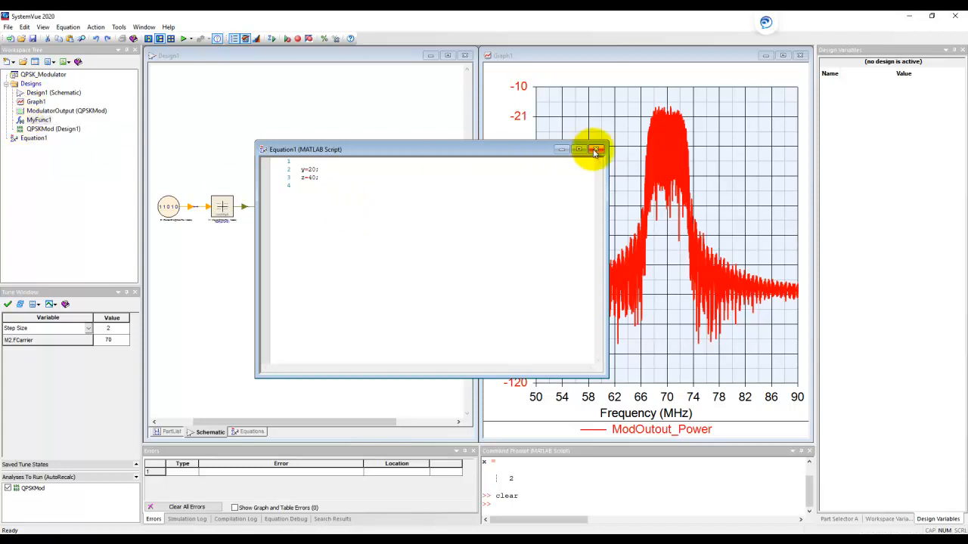
- Close the Equation1 script and return to Design1's schematic
{"action": "left_click", "coordinate": [595, 150]}
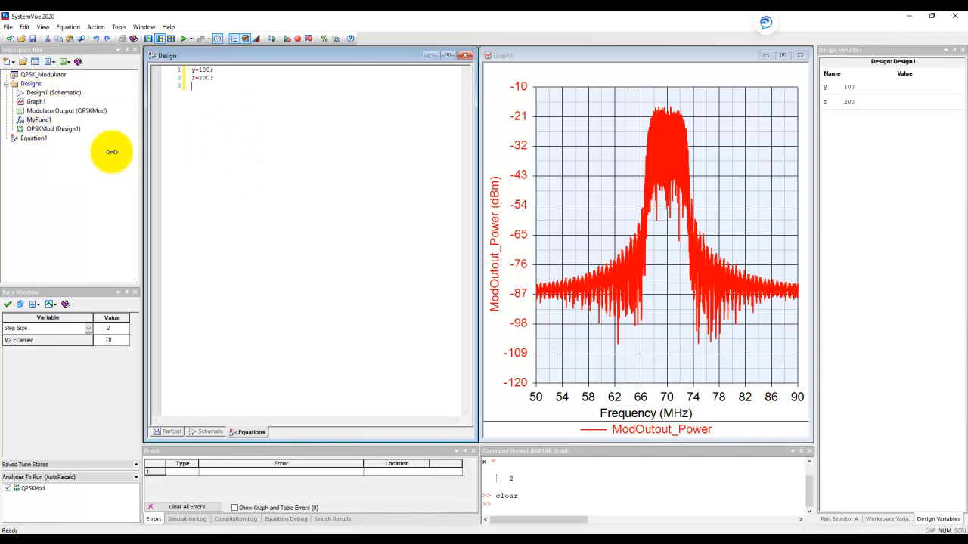
{"action": "mouse_move", "coordinate": [209, 172]}
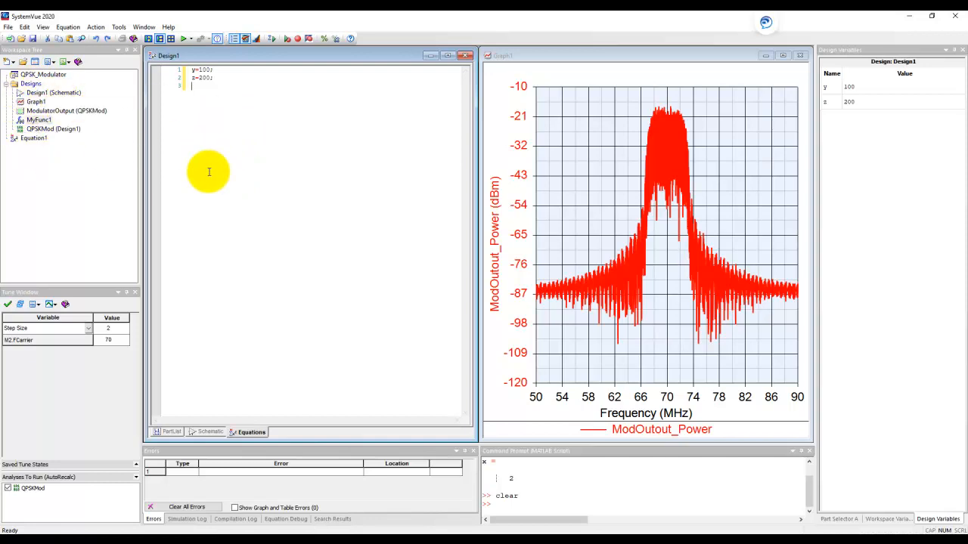
{"action": "left_click", "coordinate": [209, 432]}
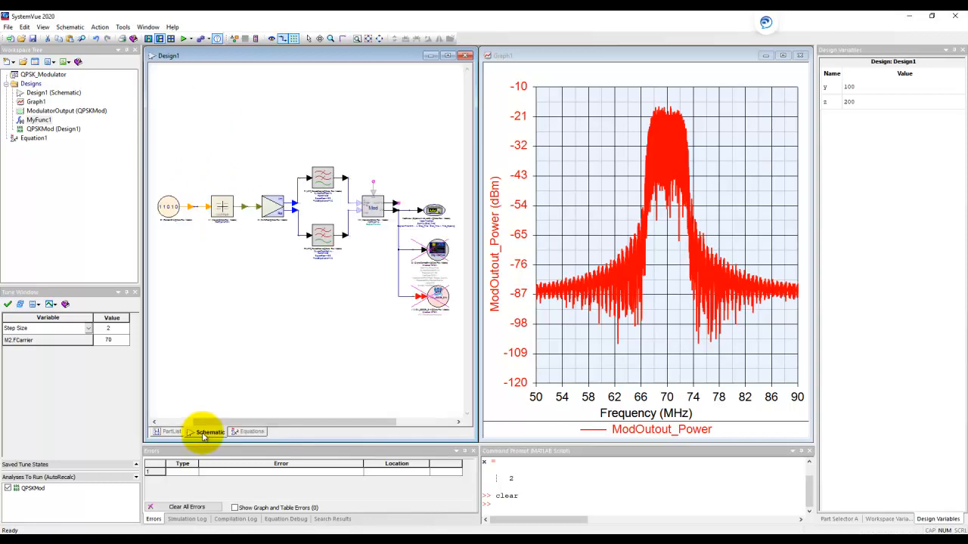
{"action": "mouse_move", "coordinate": [265, 311]}
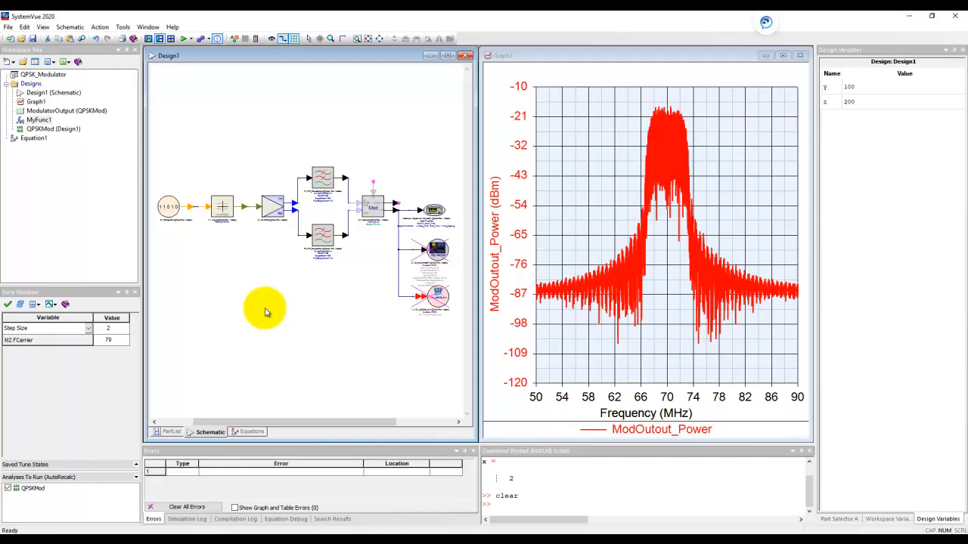
{"action": "mouse_move", "coordinate": [228, 275]}
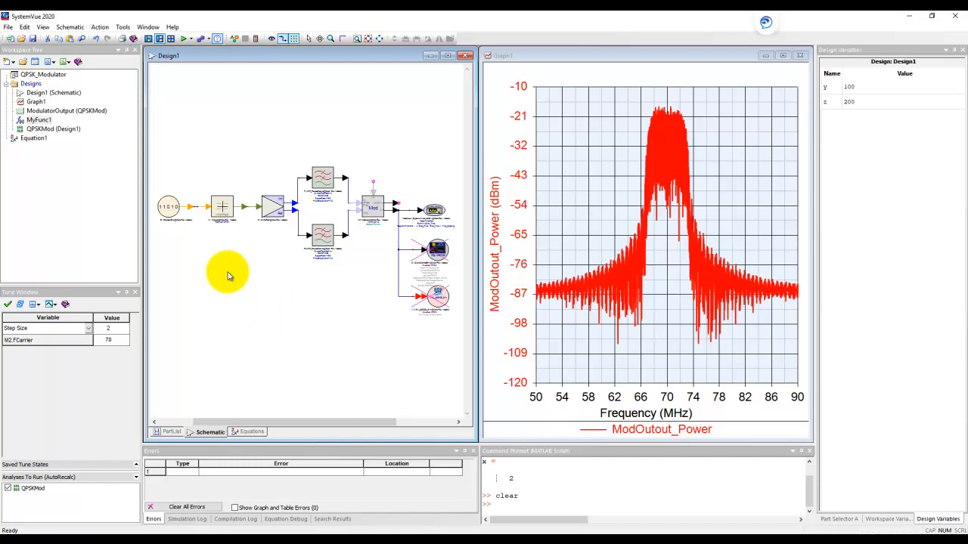
{"action": "mouse_move", "coordinate": [309, 221]}
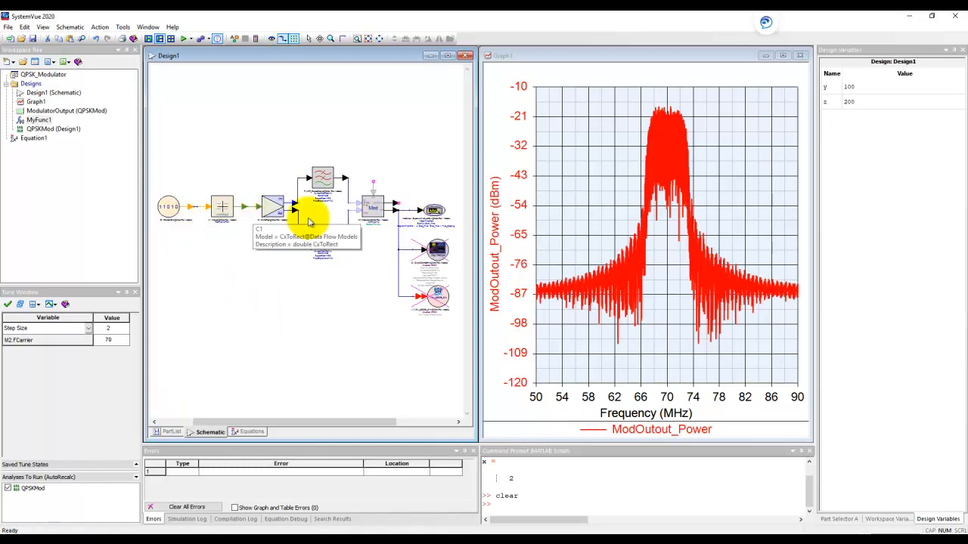
{"action": "mouse_move", "coordinate": [412, 207]}
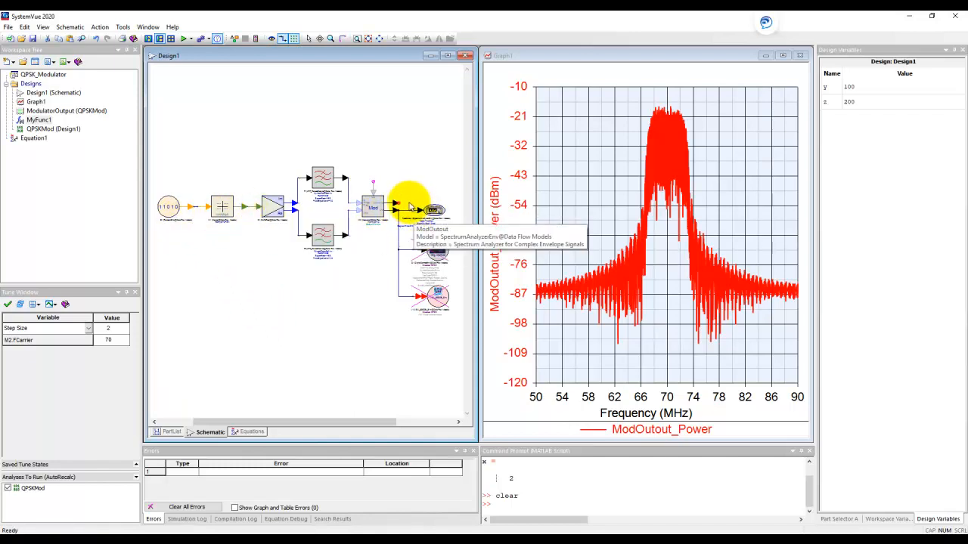
{"action": "mouse_move", "coordinate": [408, 214]}
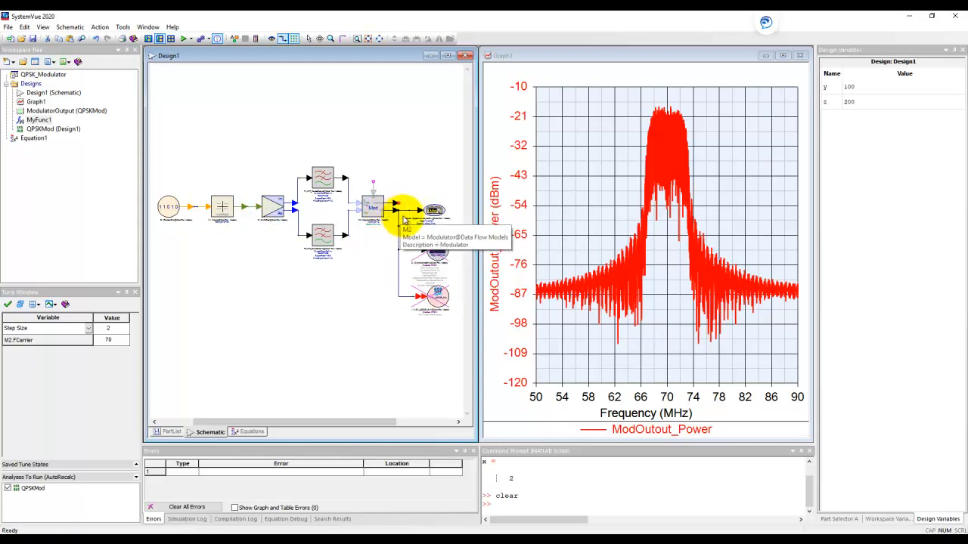
{"action": "mouse_move", "coordinate": [635, 179]}
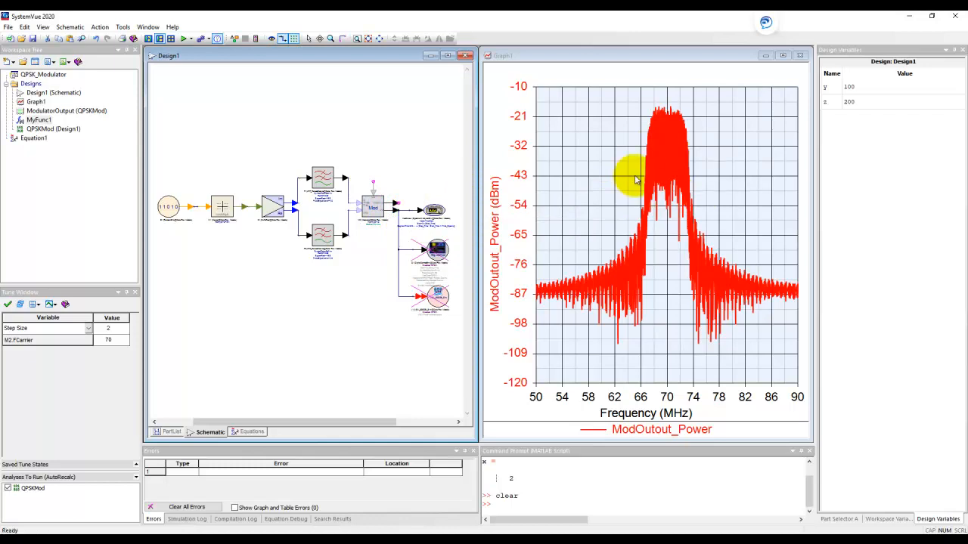
{"action": "mouse_move", "coordinate": [433, 208]}
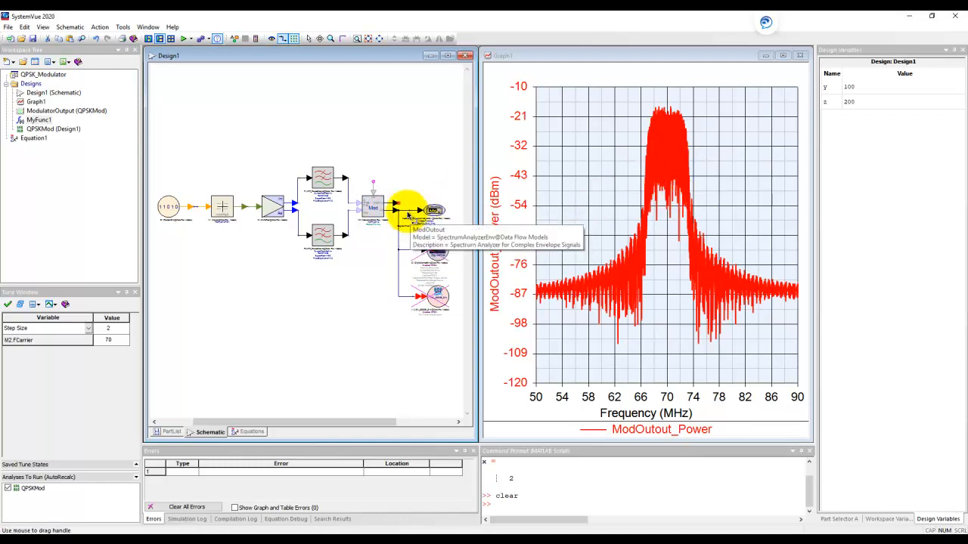